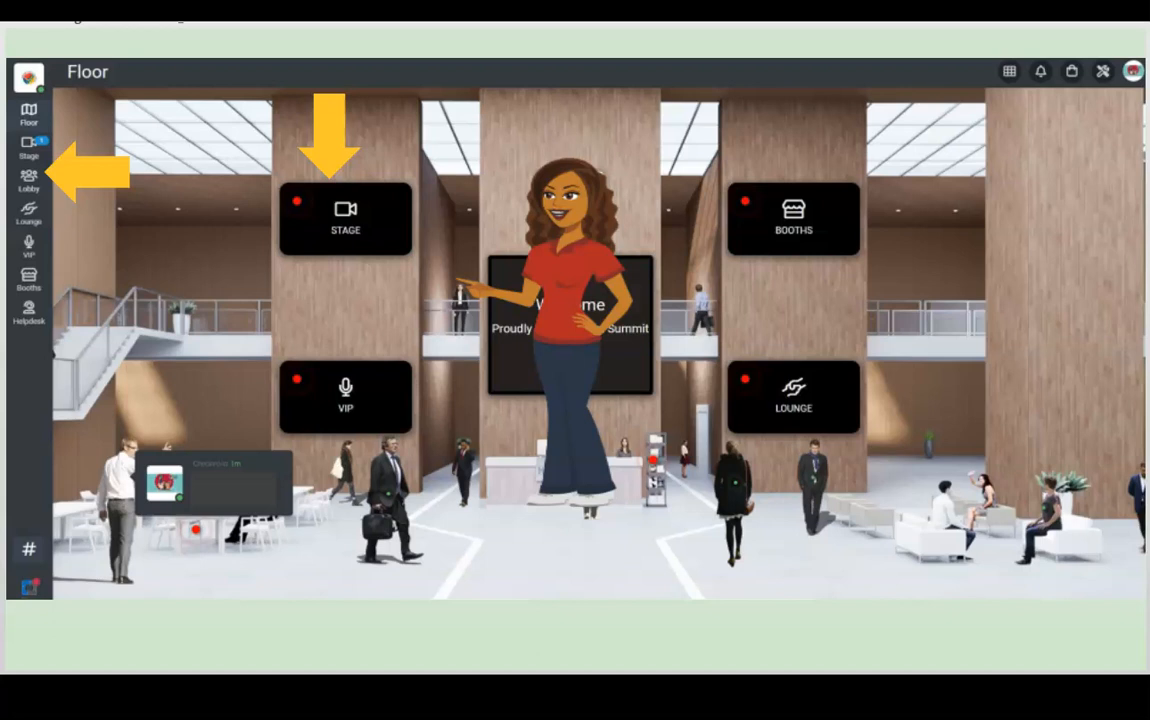
- Enter the Welcome and Opening Remarks session and update your profile's name and designation
click(345, 218)
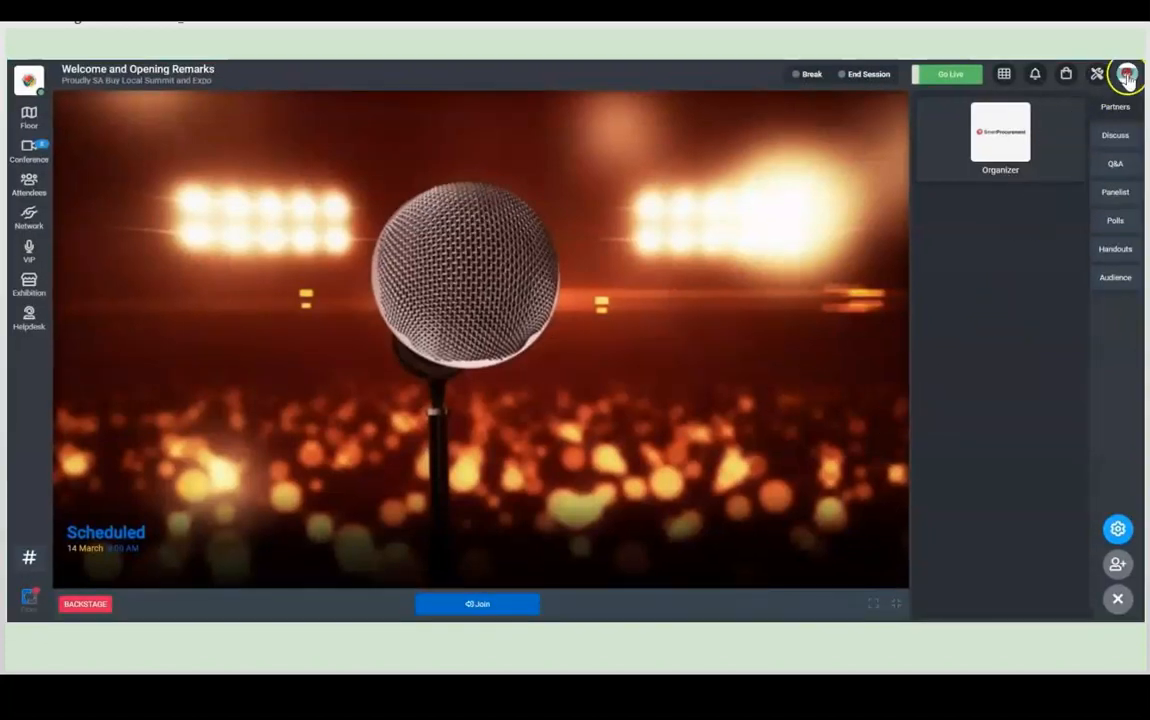
click(1132, 73)
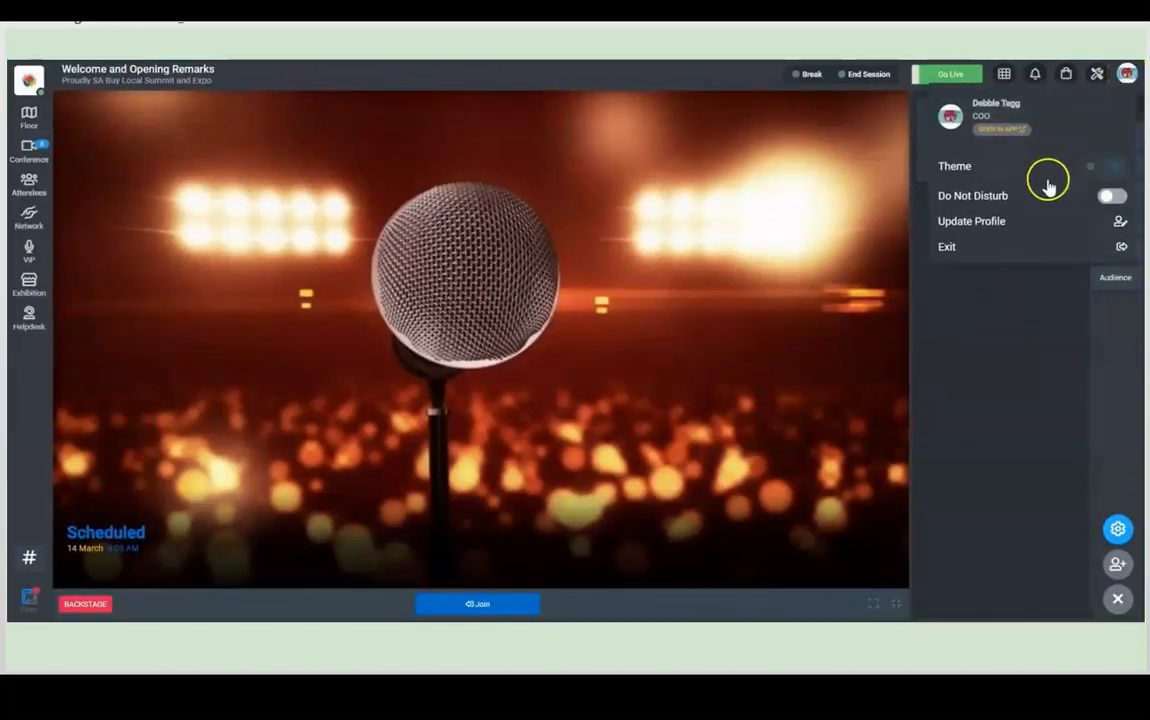
click(971, 221)
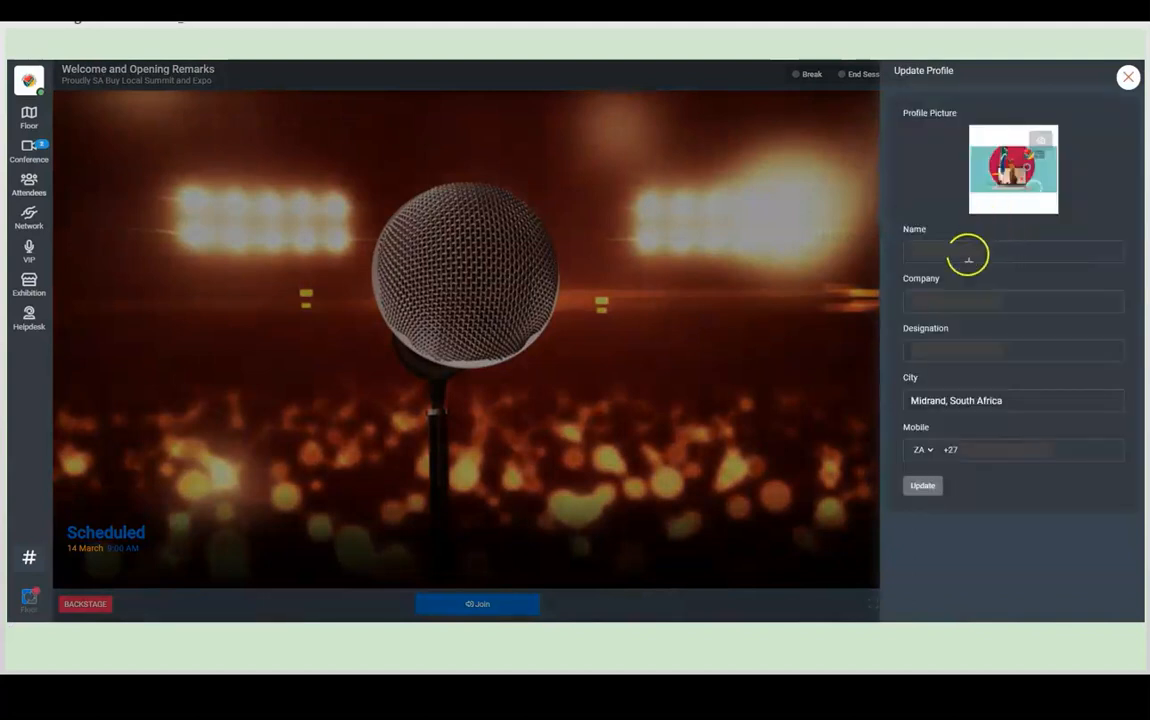
mouse_move(978, 256)
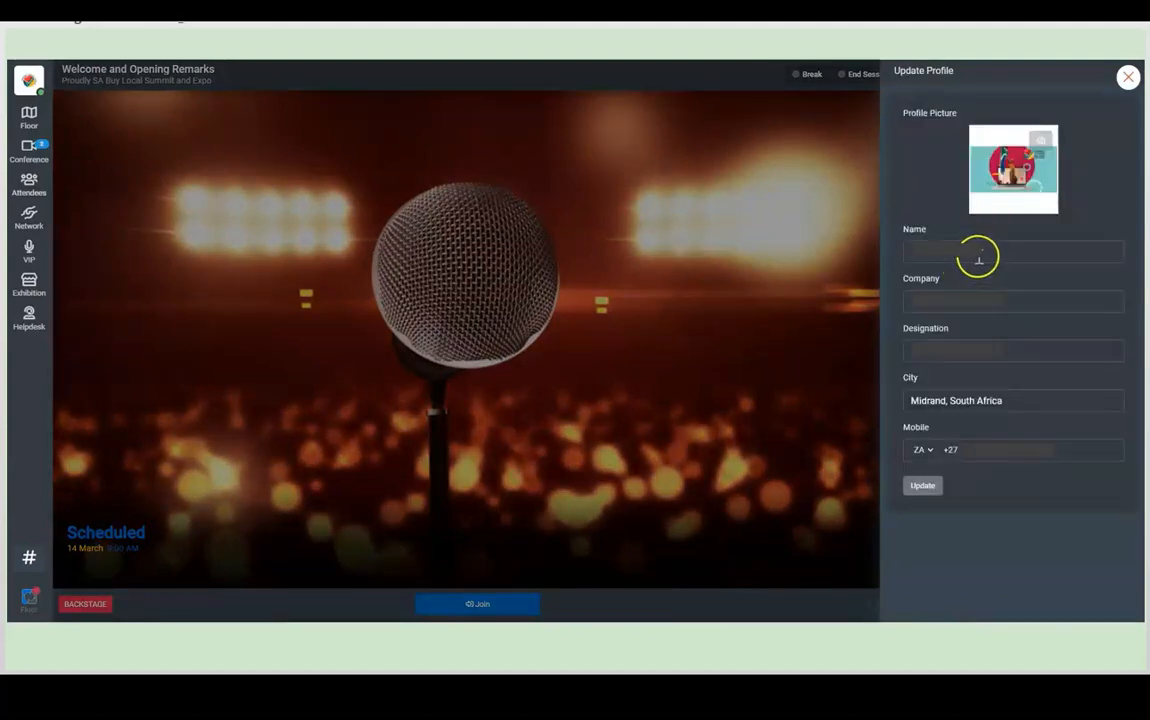
click(1012, 251)
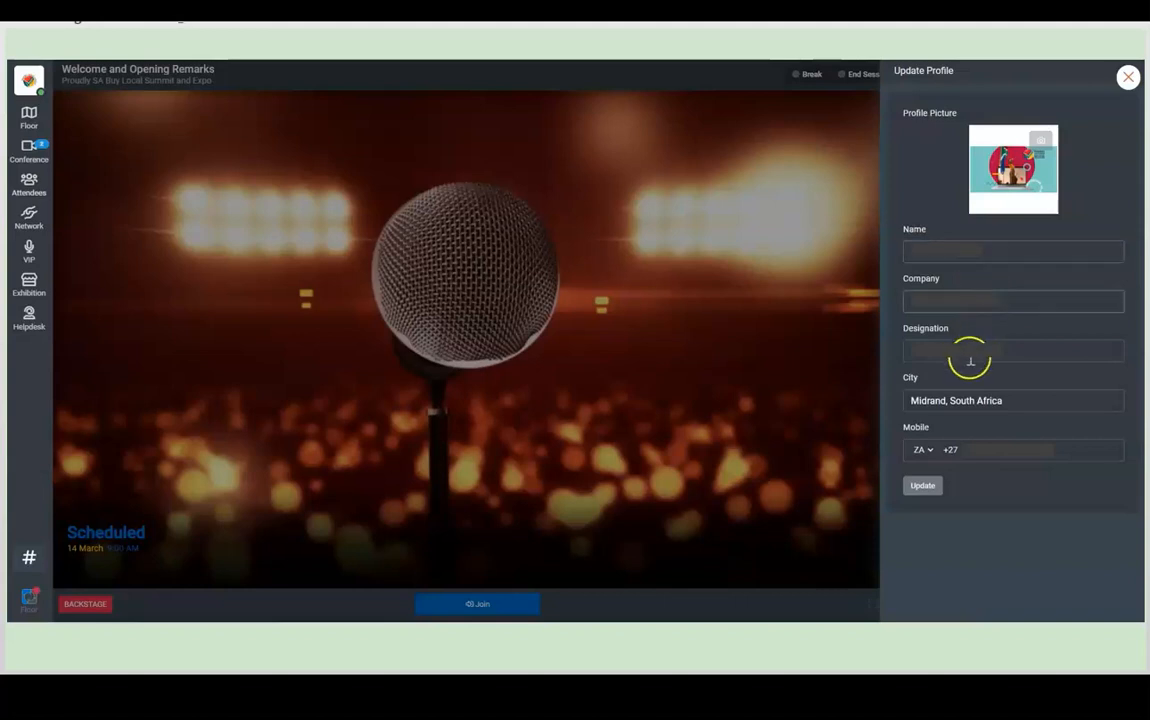
click(922, 485)
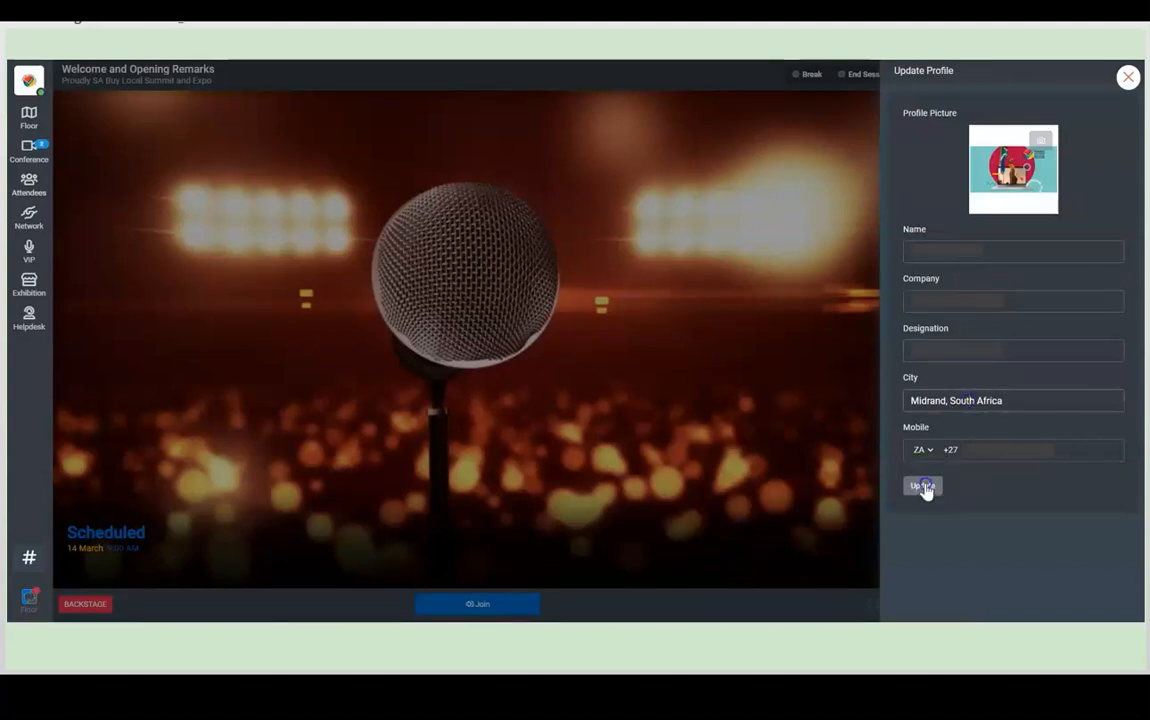
click(921, 486)
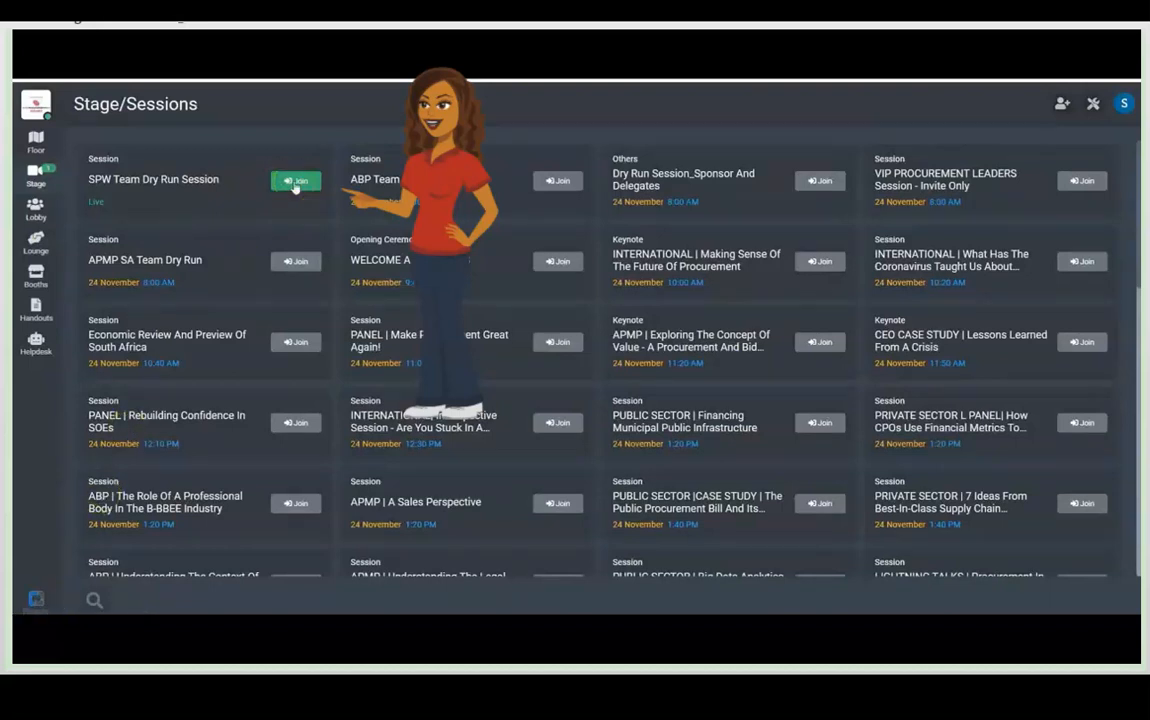
- Join the SPW Team Dry Run Session, like it, and view its discussion and polls
click(296, 181)
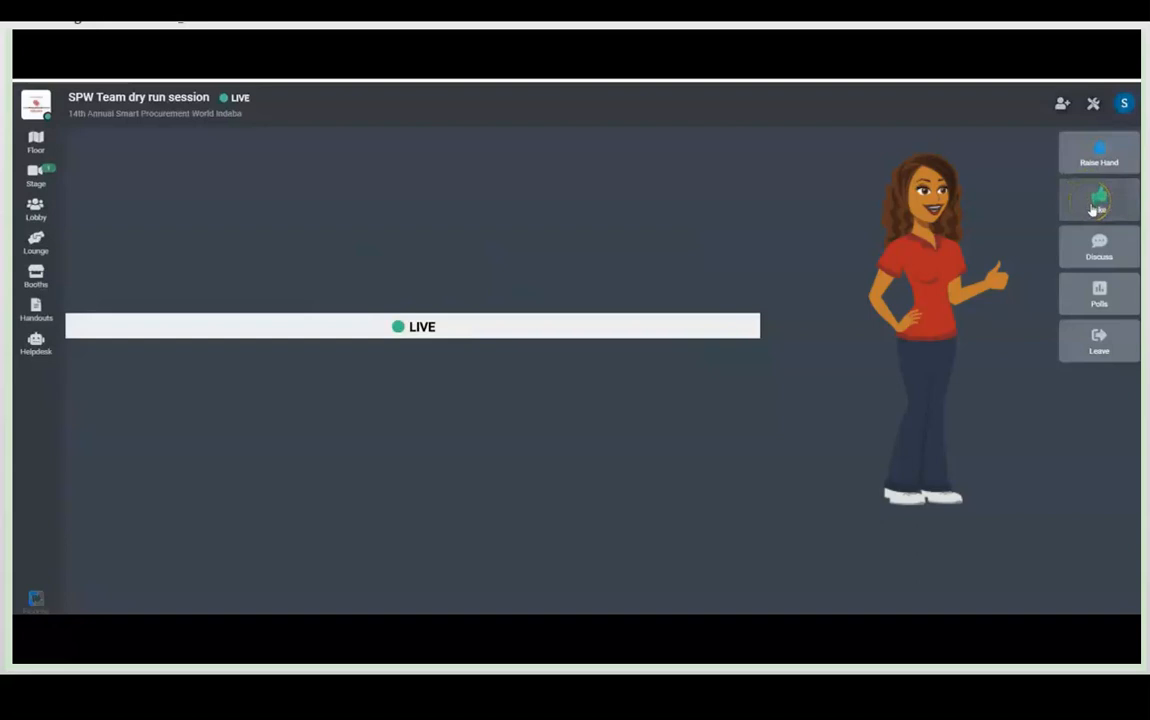
click(1098, 247)
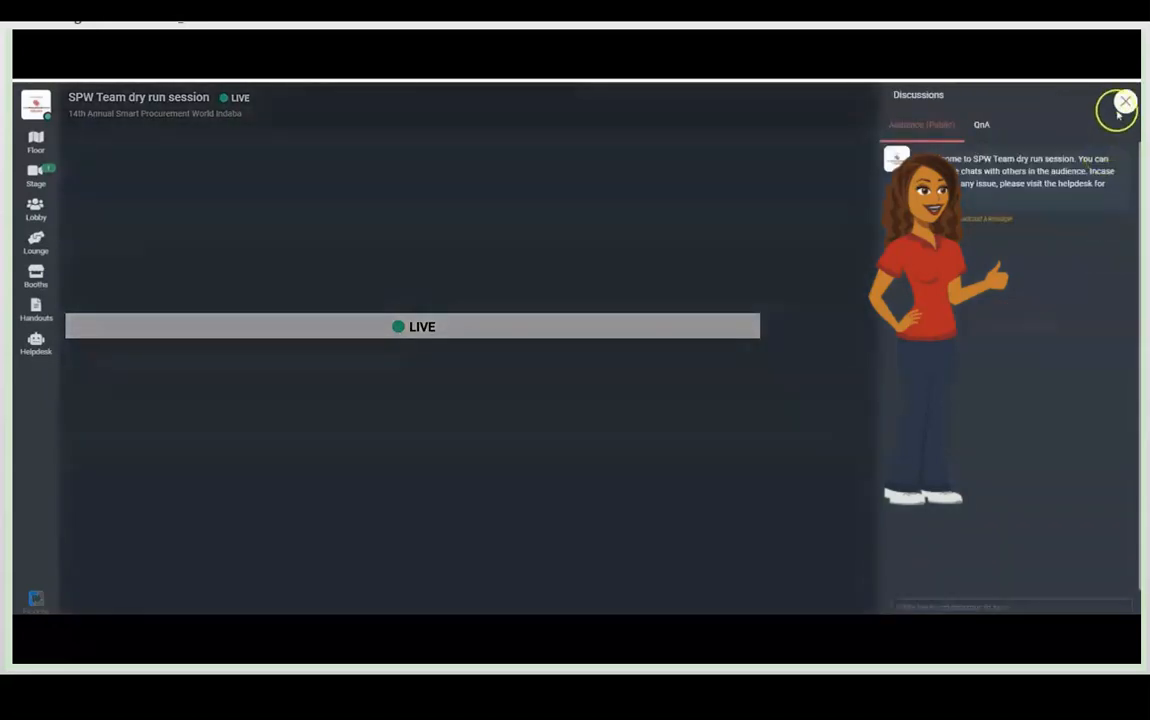
click(1122, 103)
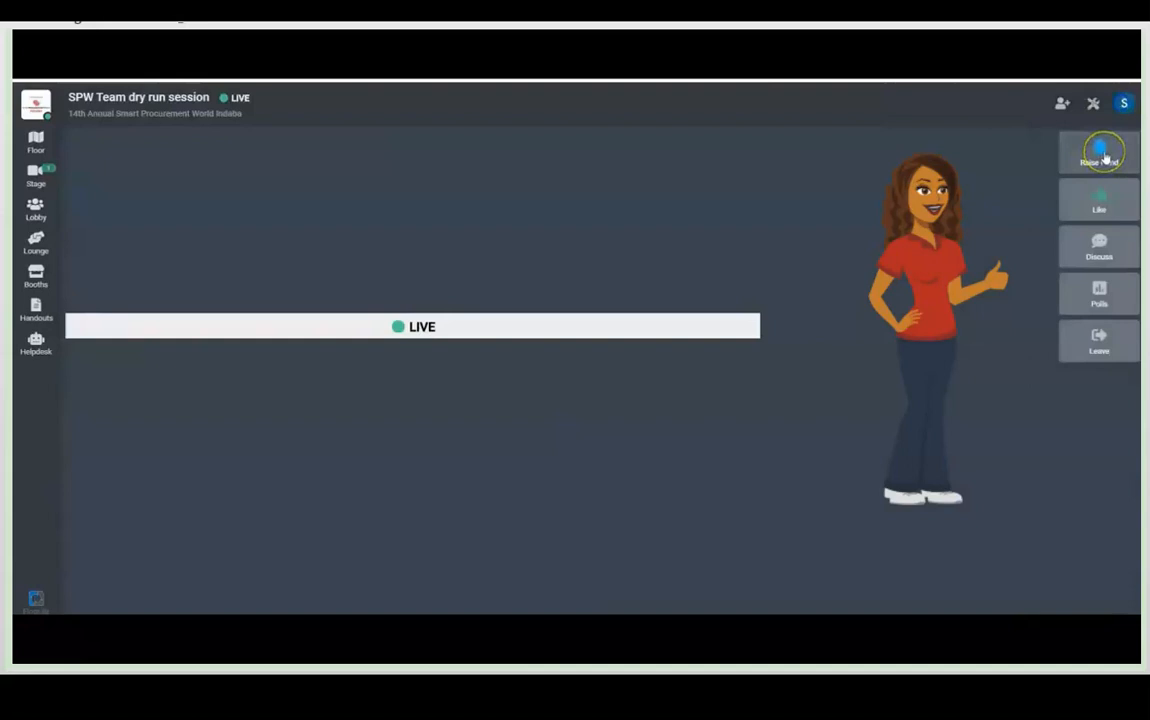
mouse_move(1095, 277)
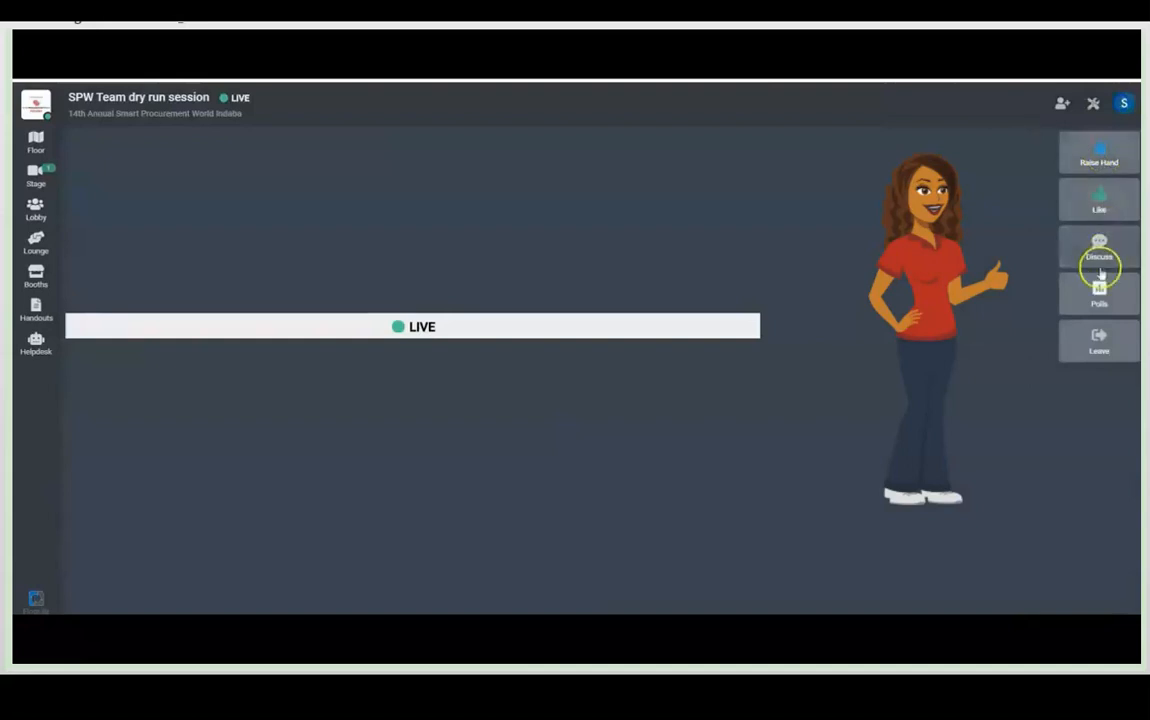
mouse_move(1096, 305)
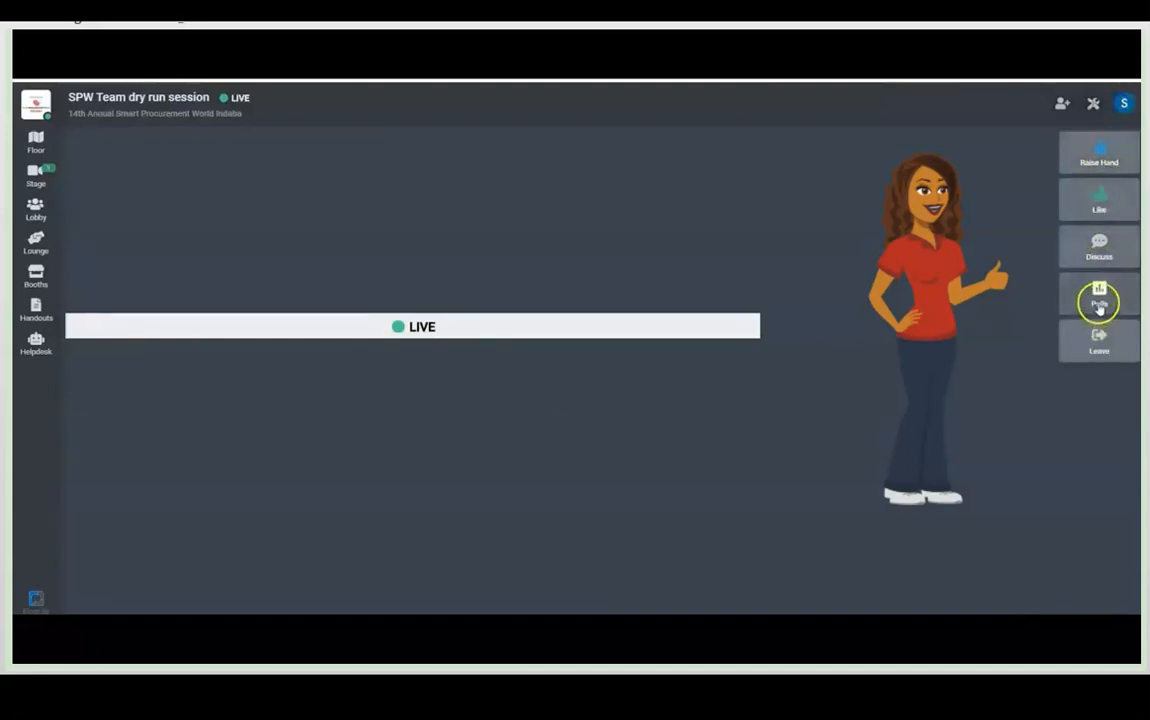
click(1096, 300)
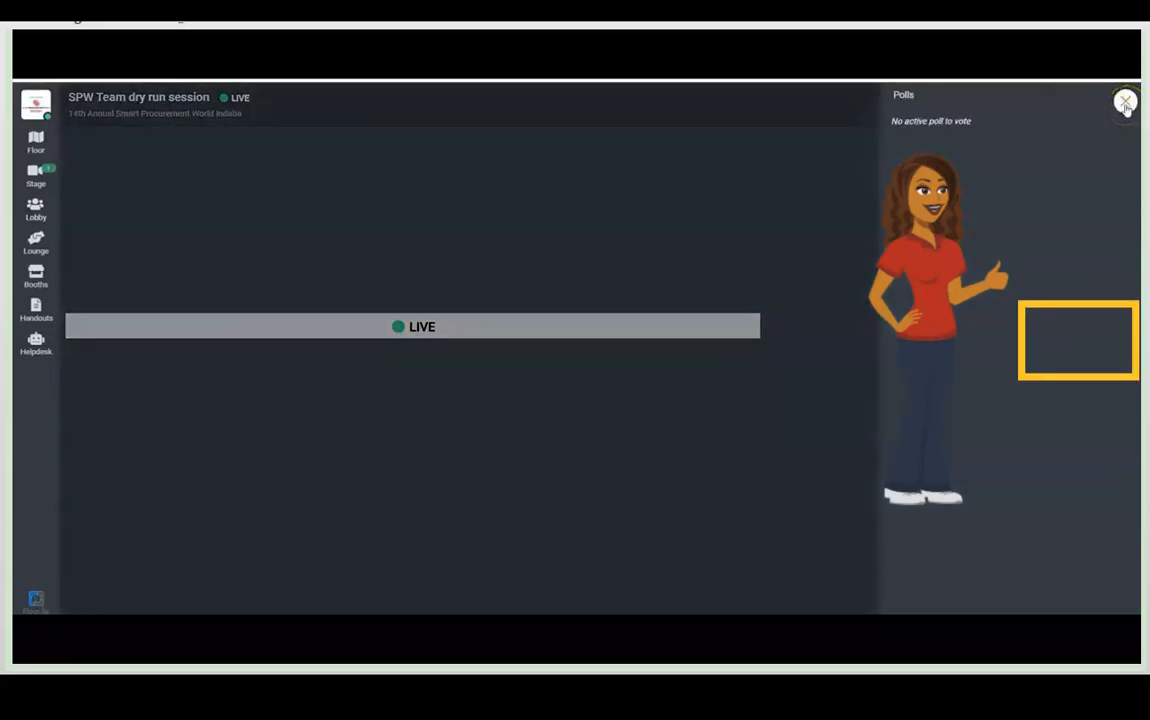
click(1122, 103)
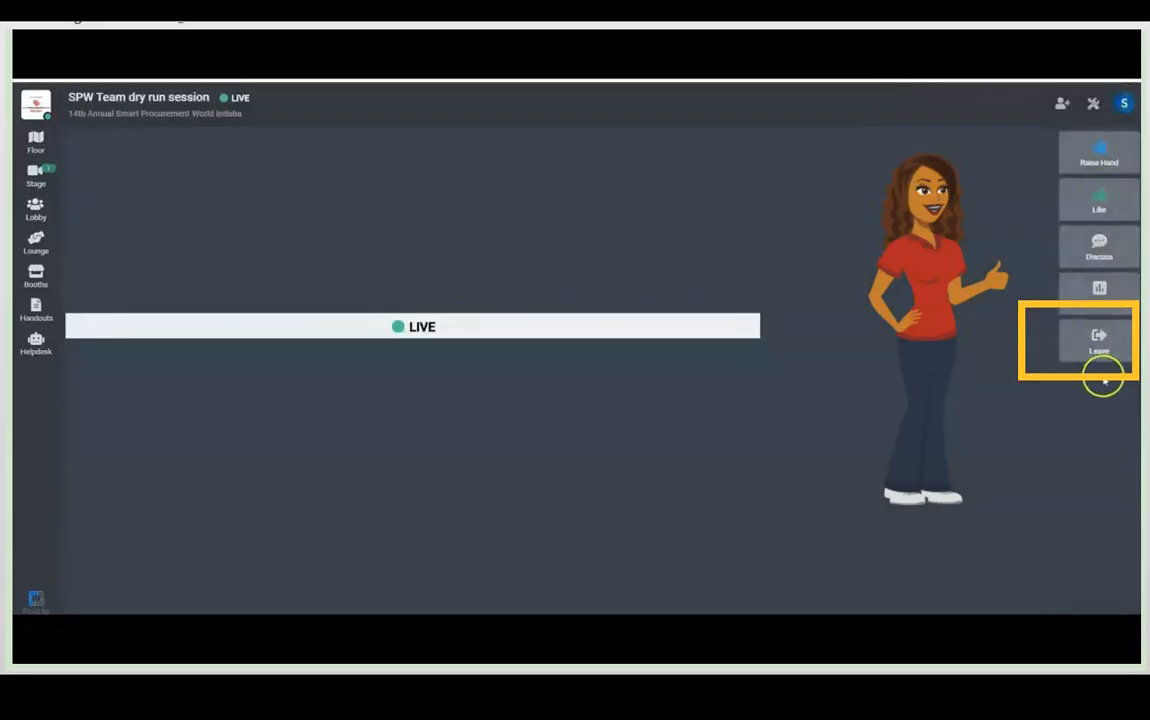
mouse_move(1035, 348)
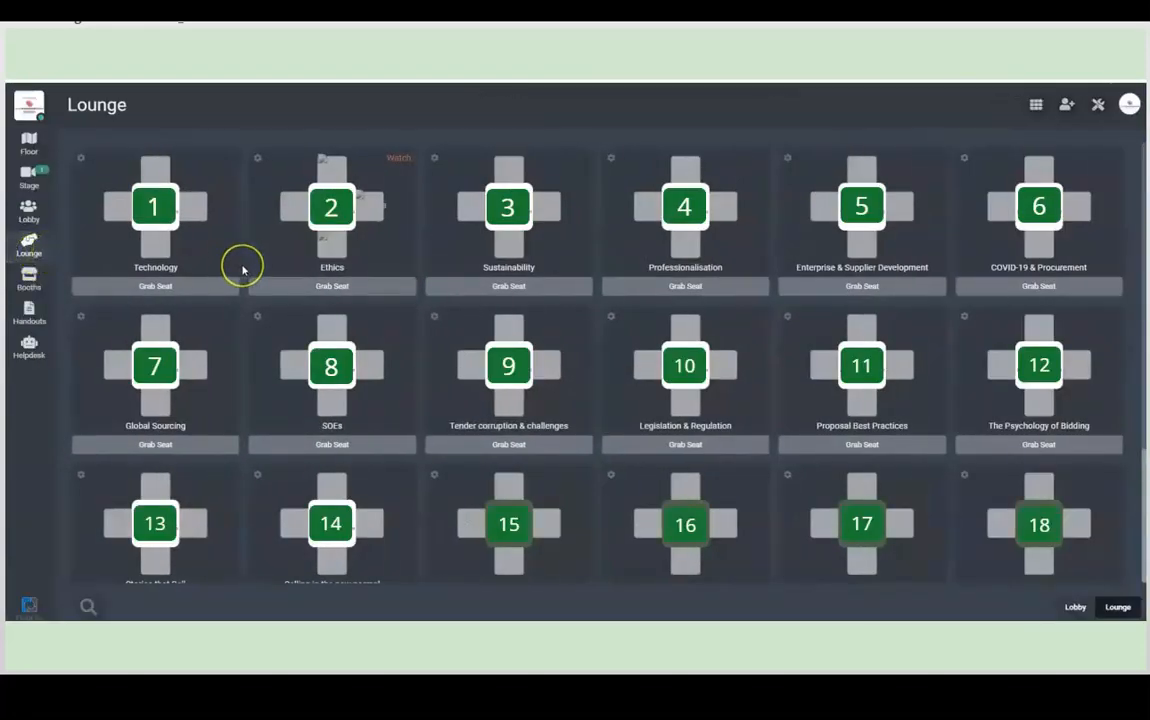
mouse_move(326, 173)
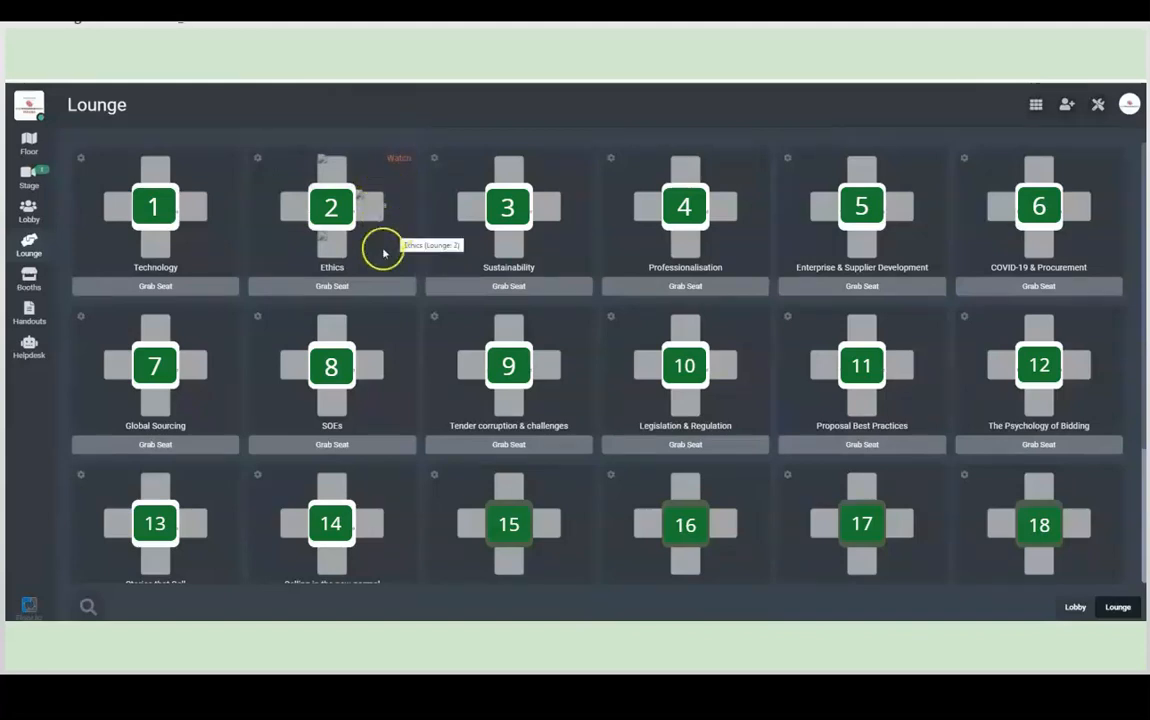
- Join lounge table 2, Ethics
click(331, 287)
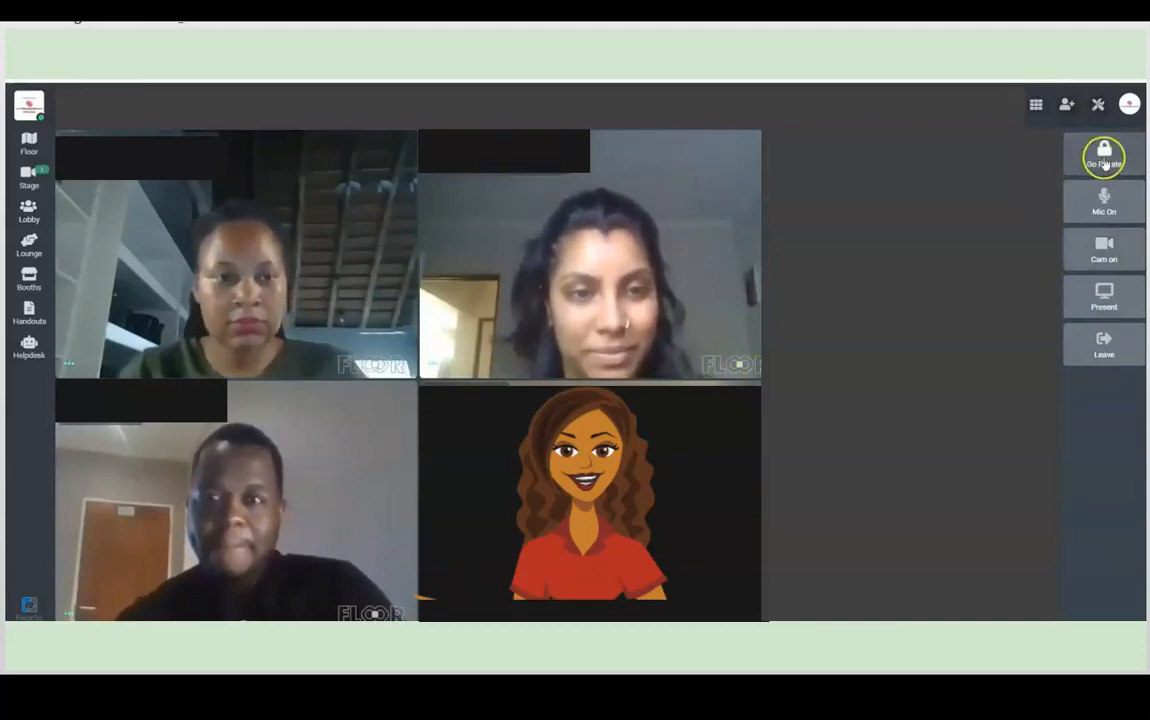
- Make the Ethics lounge table call private with Go Private
click(1104, 153)
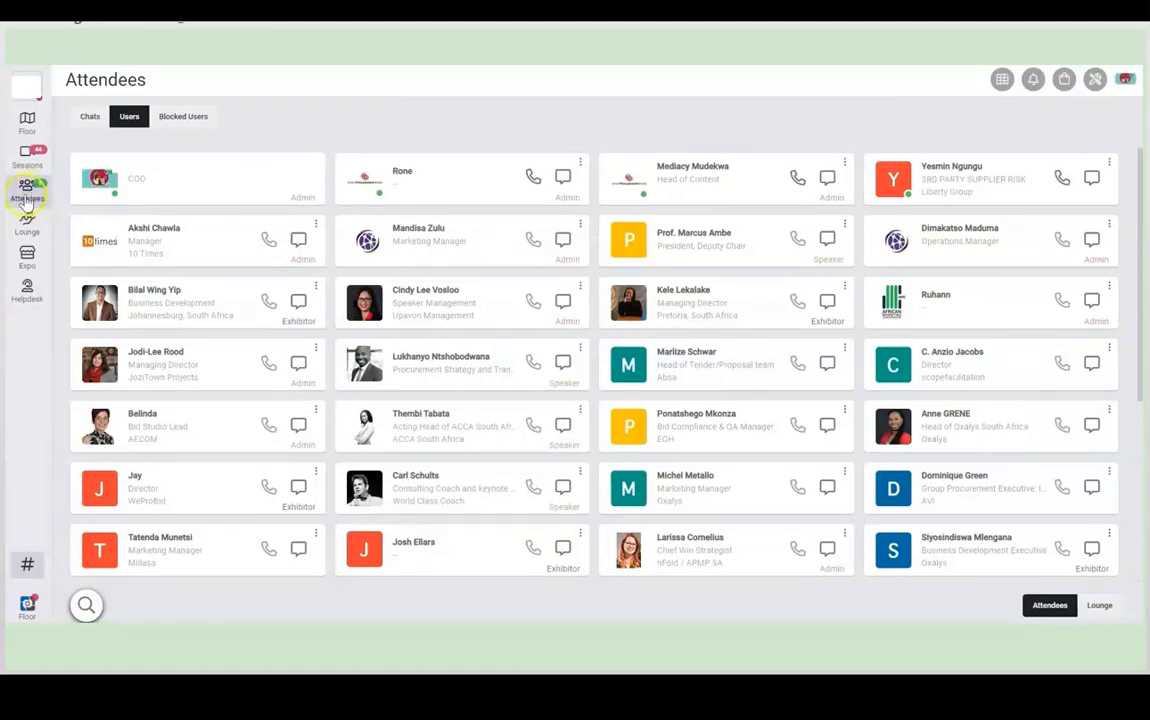
mouse_move(89, 129)
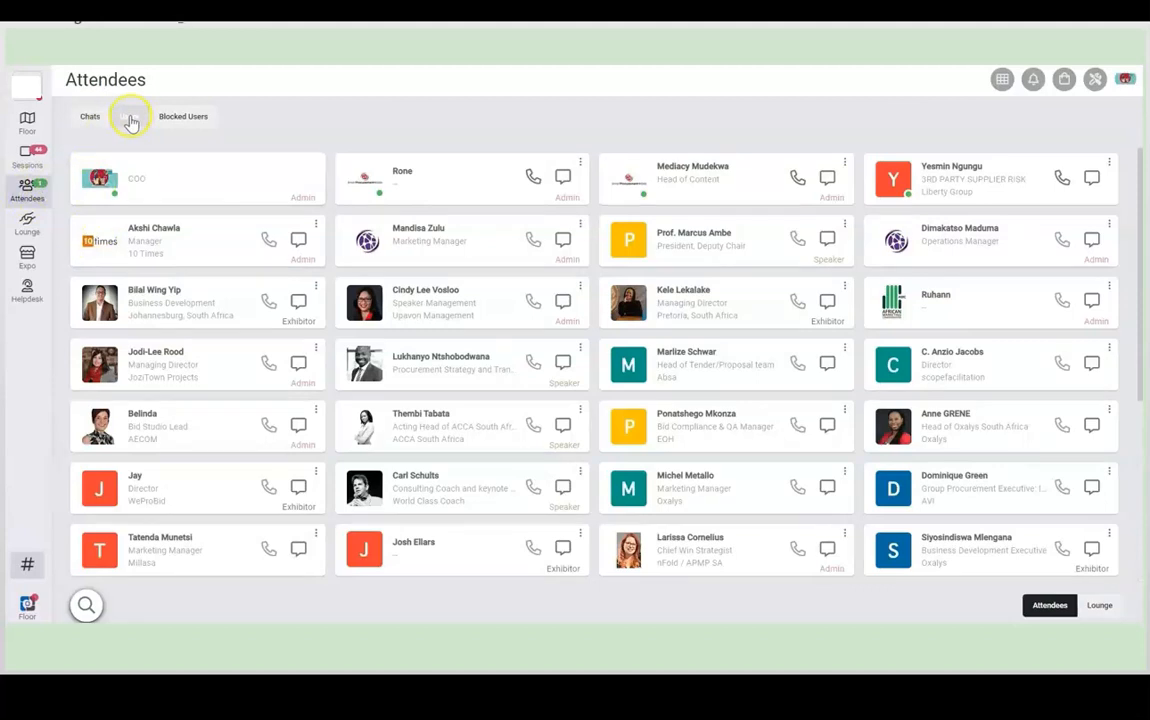
click(128, 116)
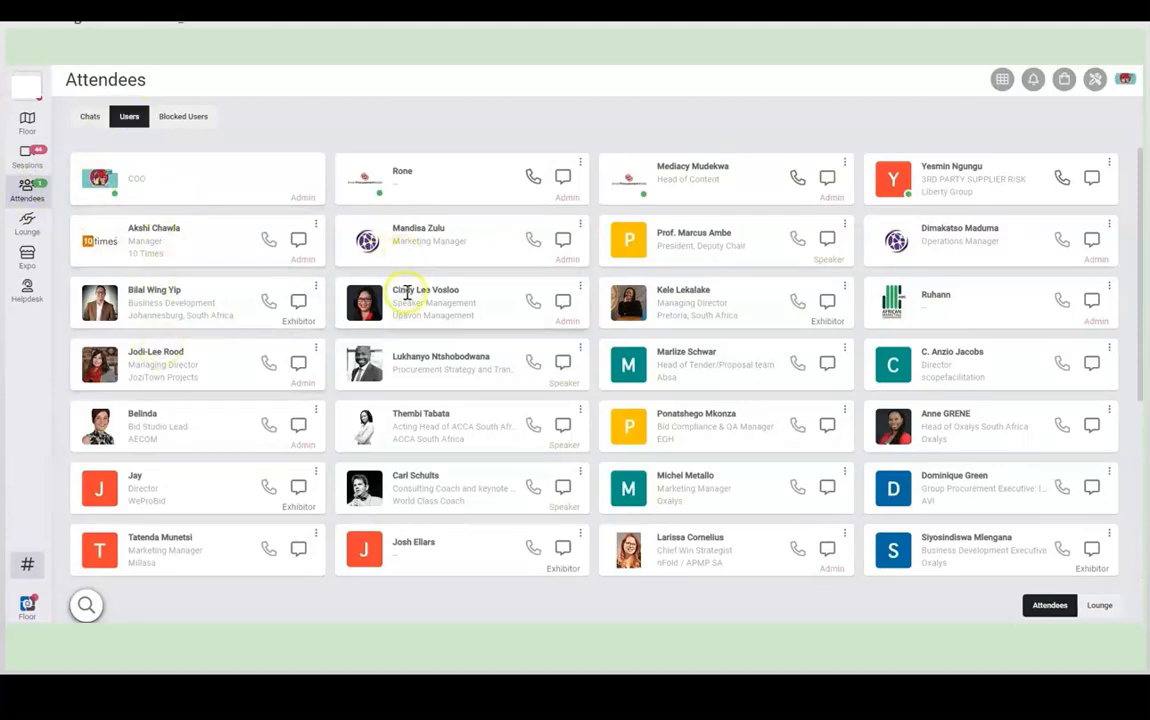
mouse_move(384, 195)
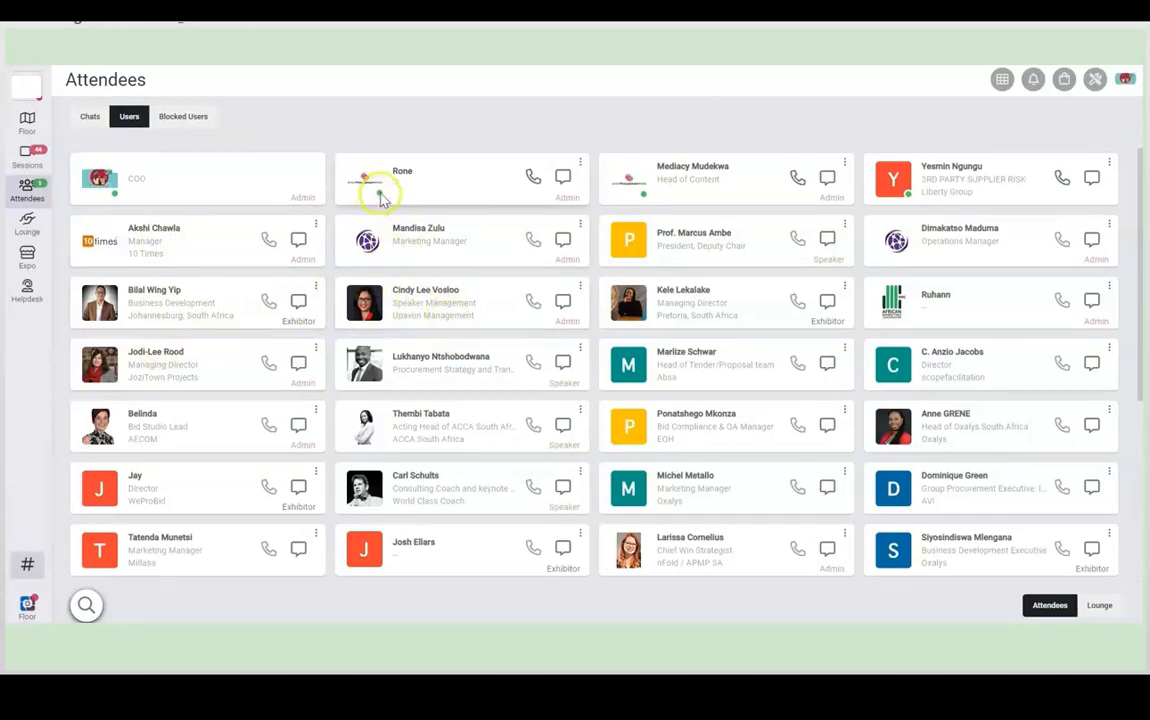
mouse_move(379, 200)
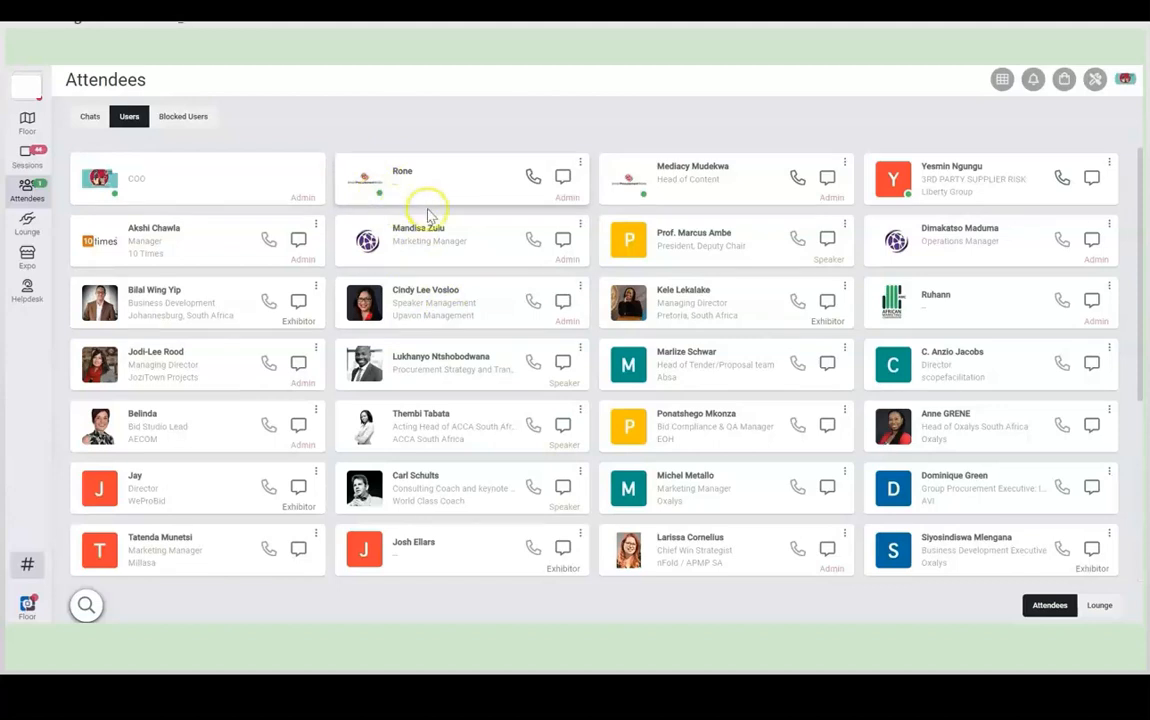
mouse_move(710, 200)
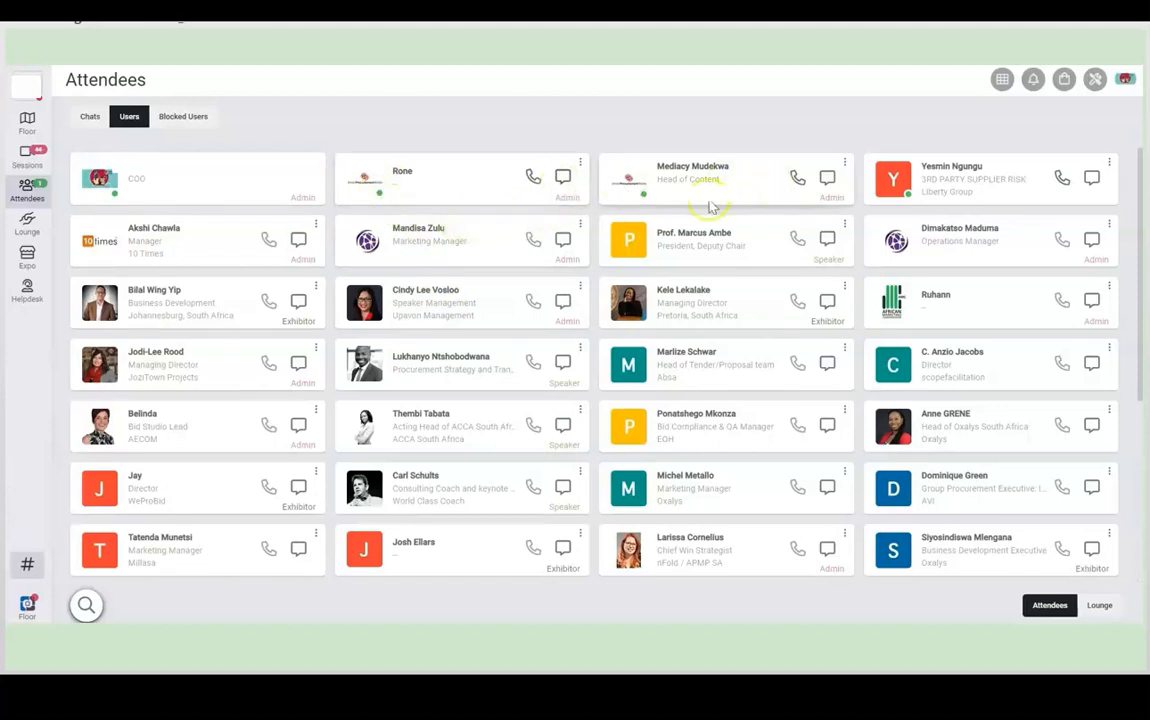
click(824, 178)
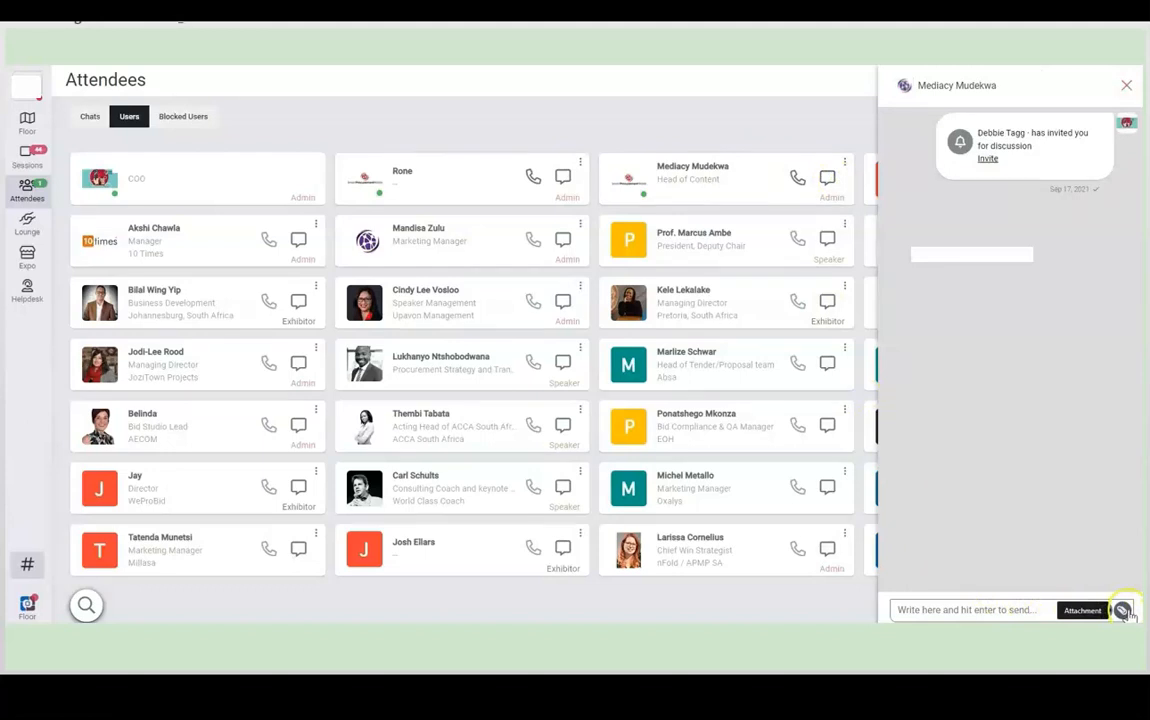
click(1129, 83)
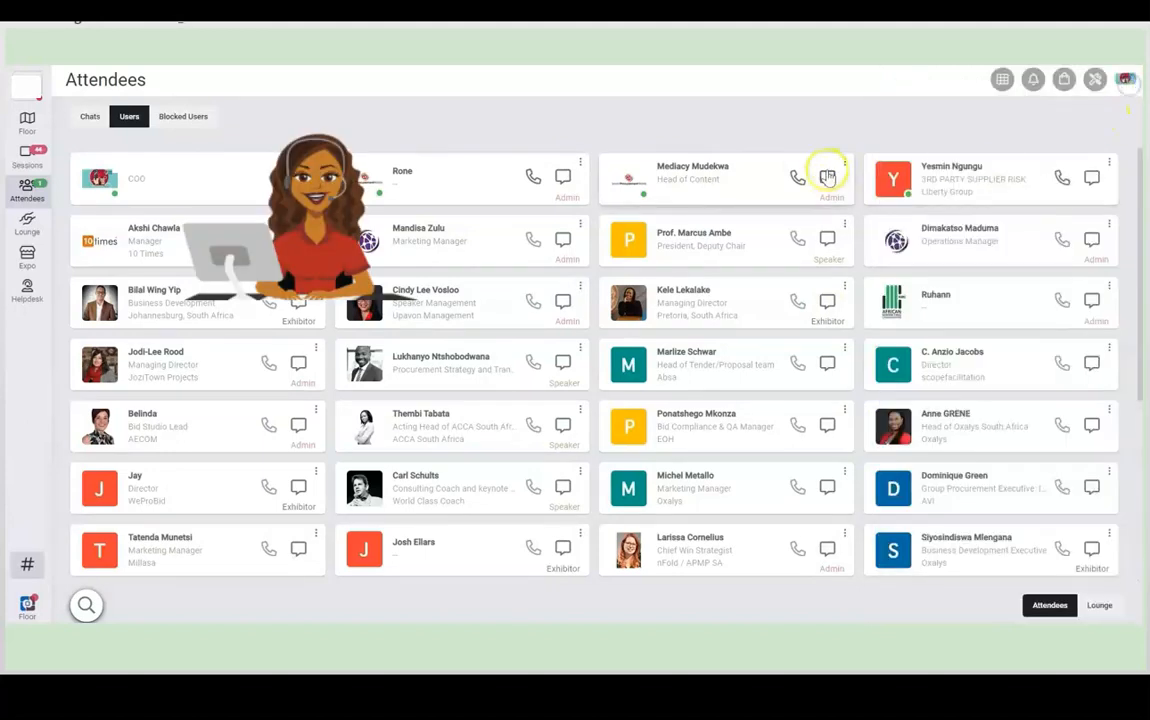
click(827, 176)
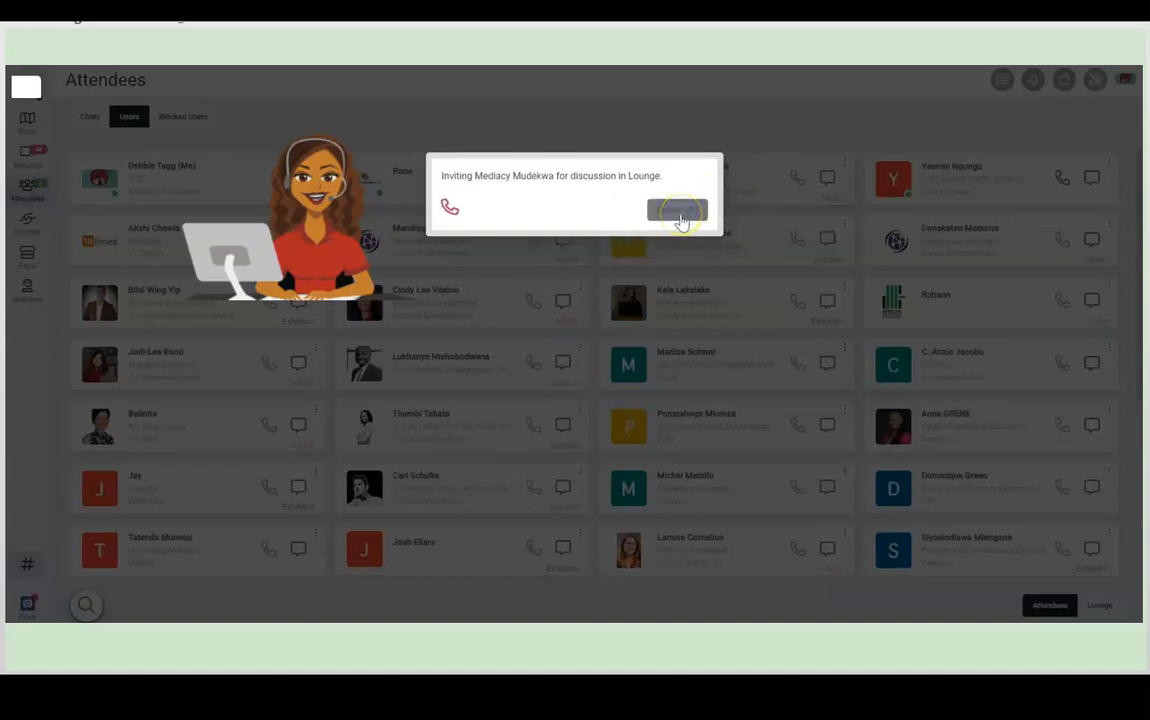
click(677, 210)
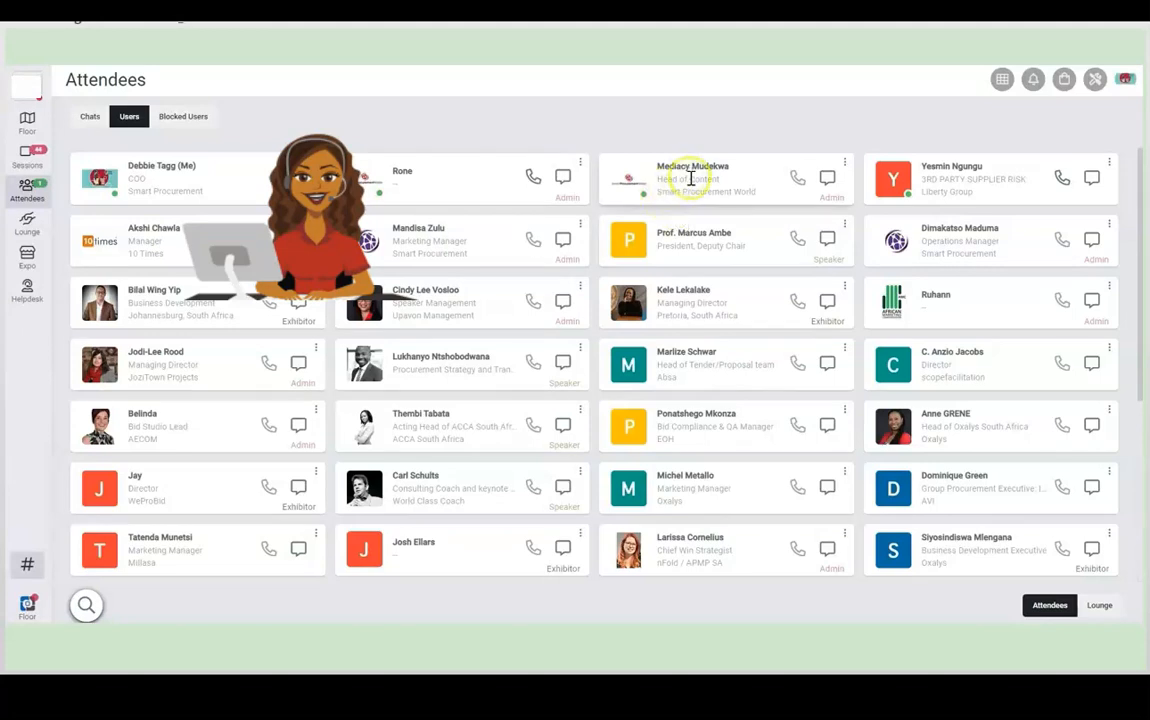
mouse_move(707, 184)
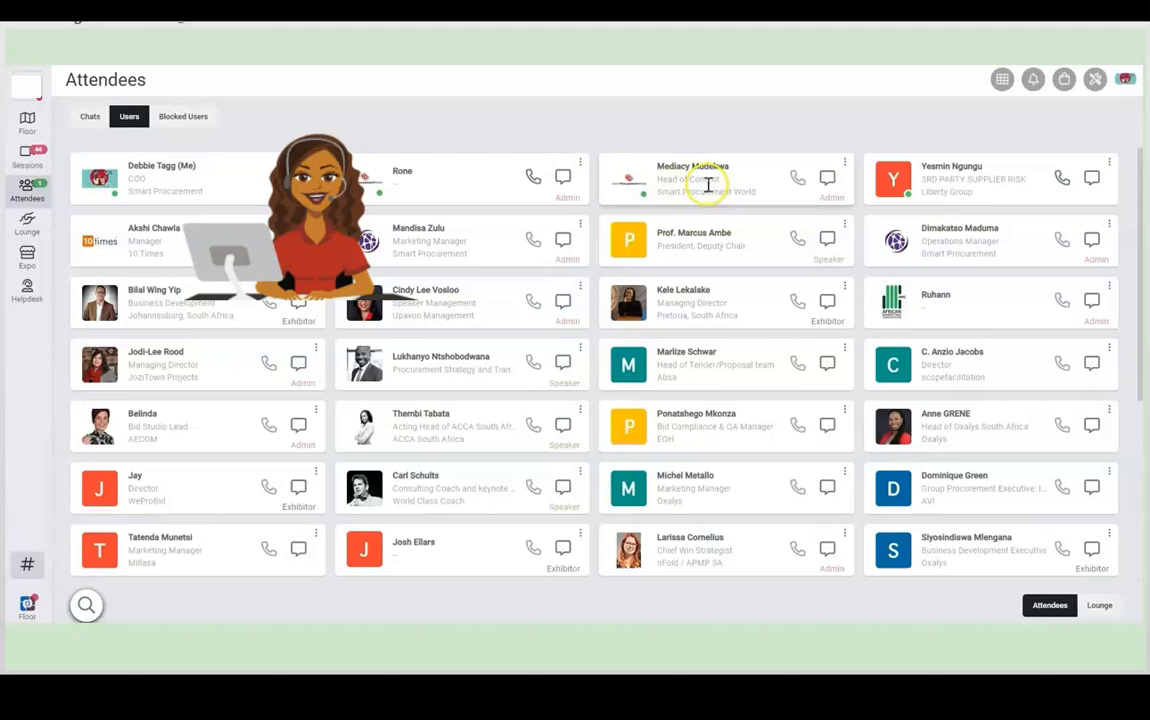
click(28, 240)
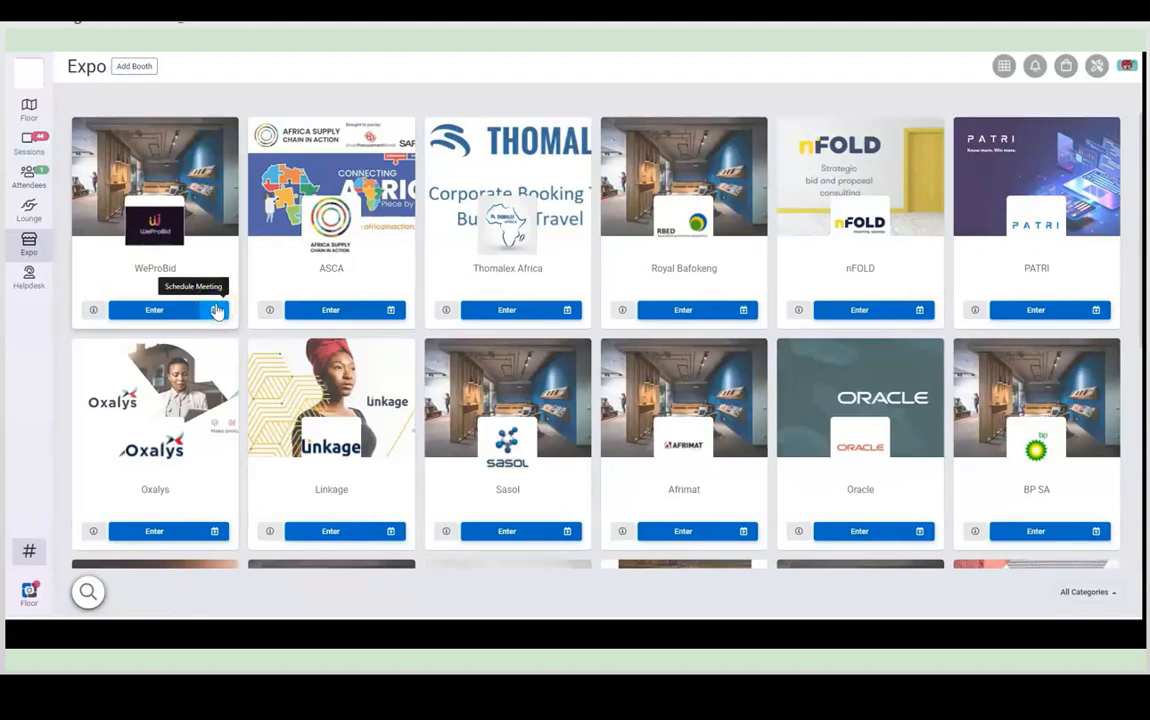
mouse_move(180, 310)
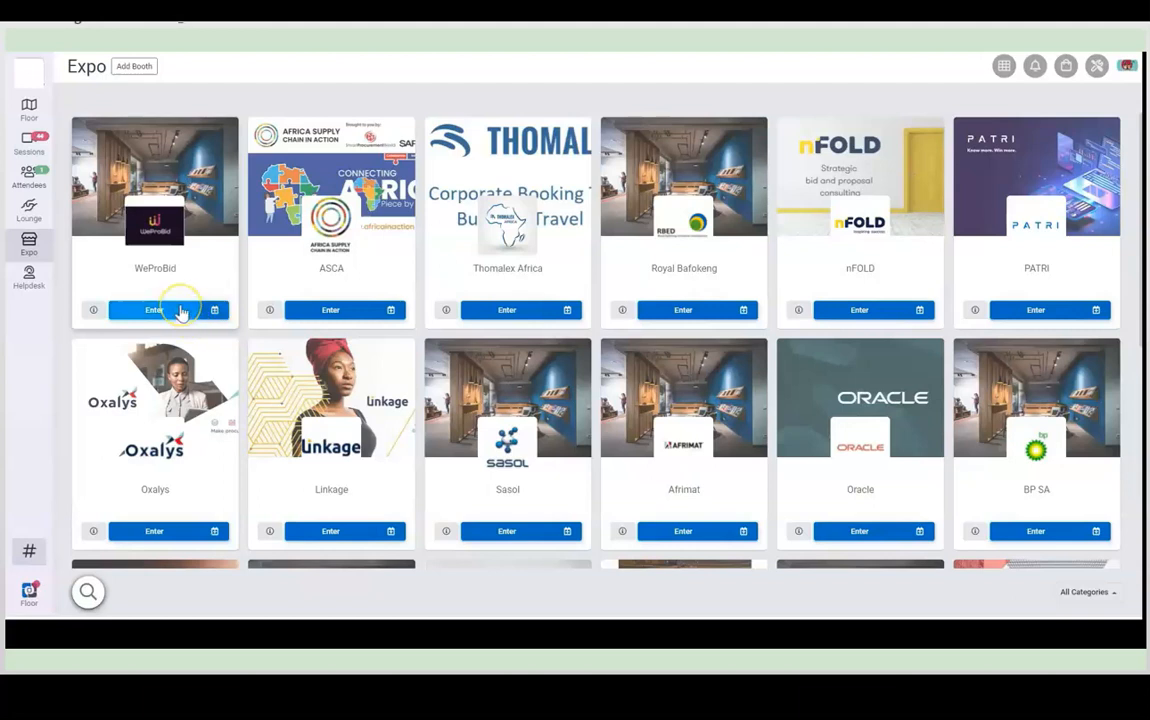
- Enter the WeProBid booth from the Expo listing
click(154, 309)
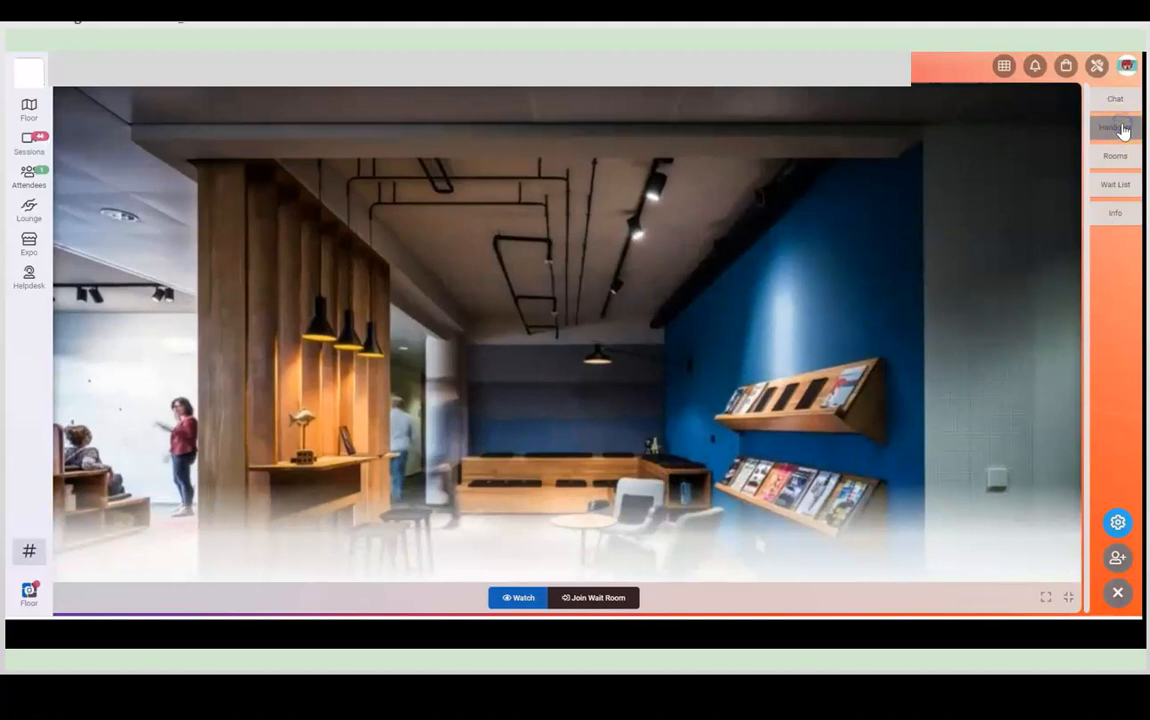
- View the WeProBid booth's Handouts, Info and Chat panels
click(1118, 128)
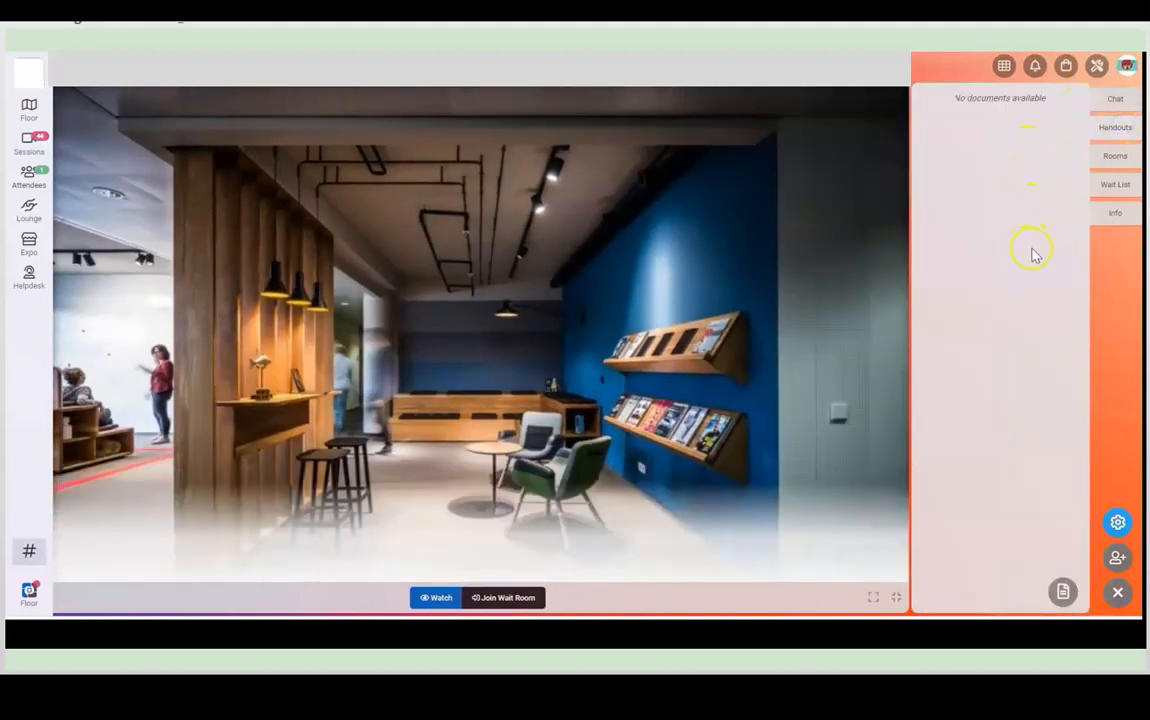
click(1122, 213)
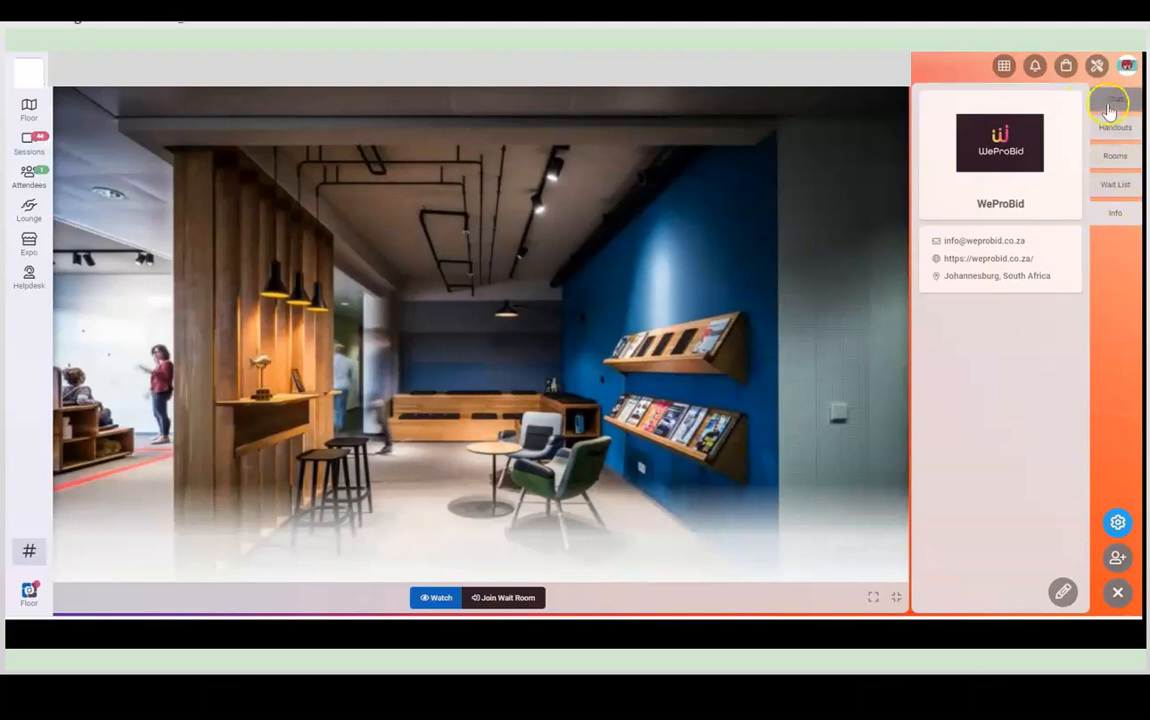
click(1111, 100)
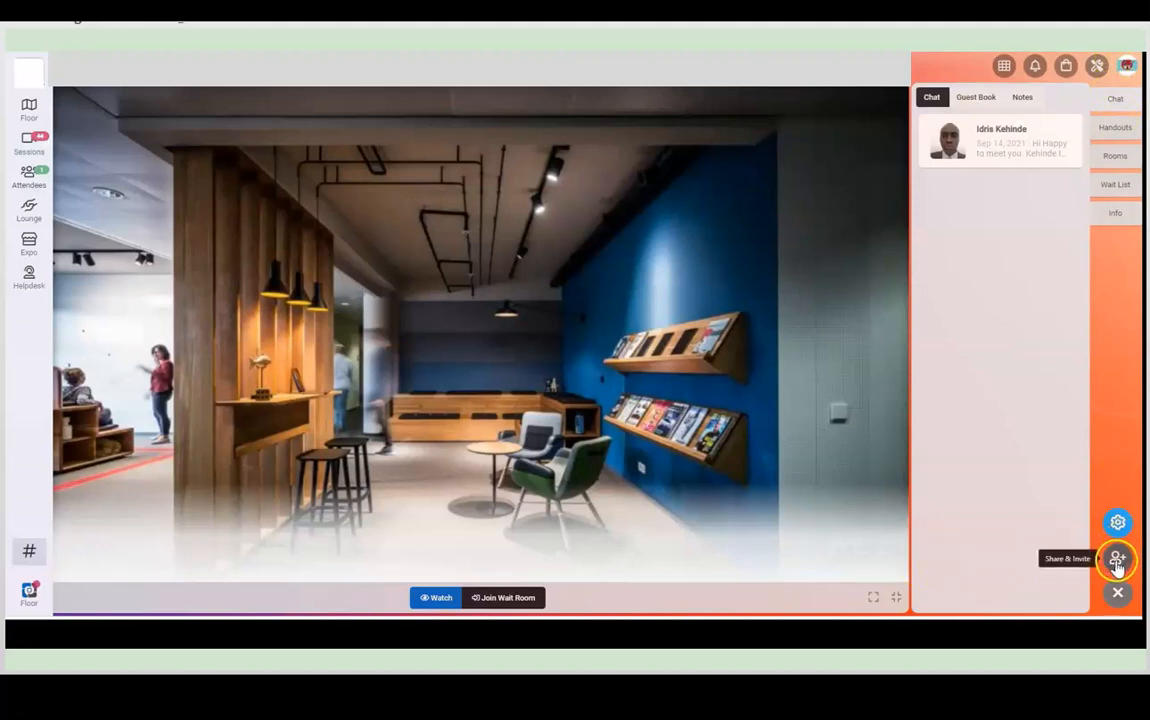
- Take a selfie in the Share & Invite panel's Photo Booth
click(1117, 558)
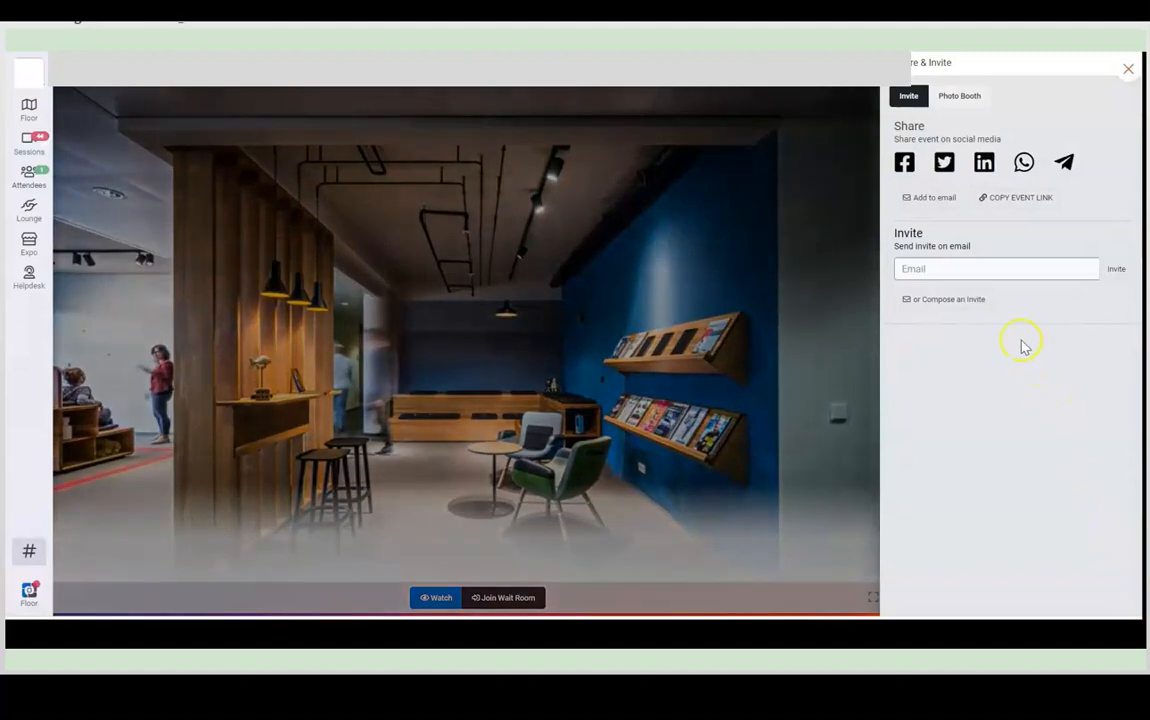
mouse_move(1006, 233)
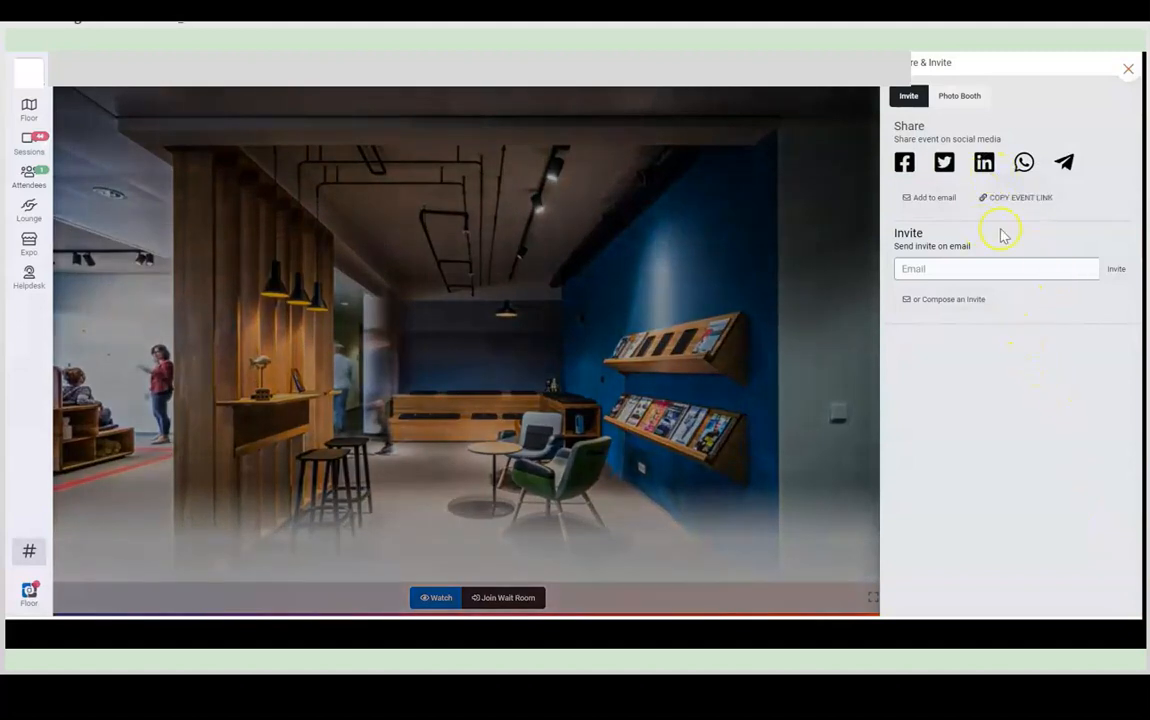
mouse_move(993, 242)
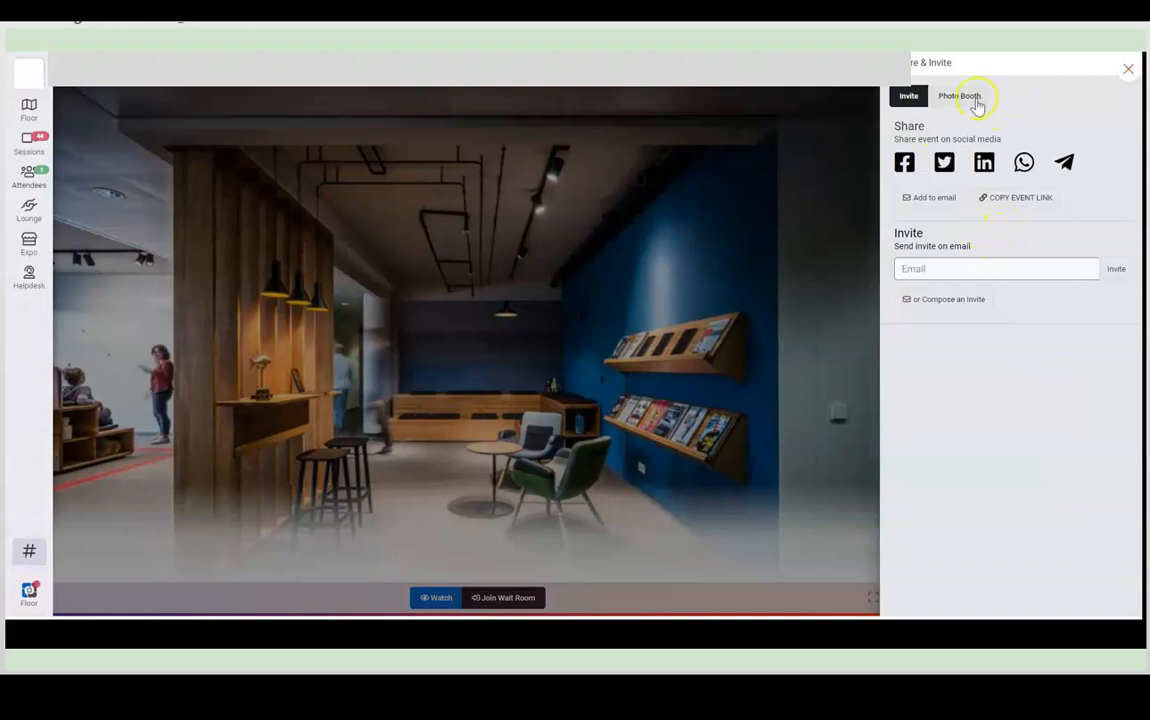
click(967, 96)
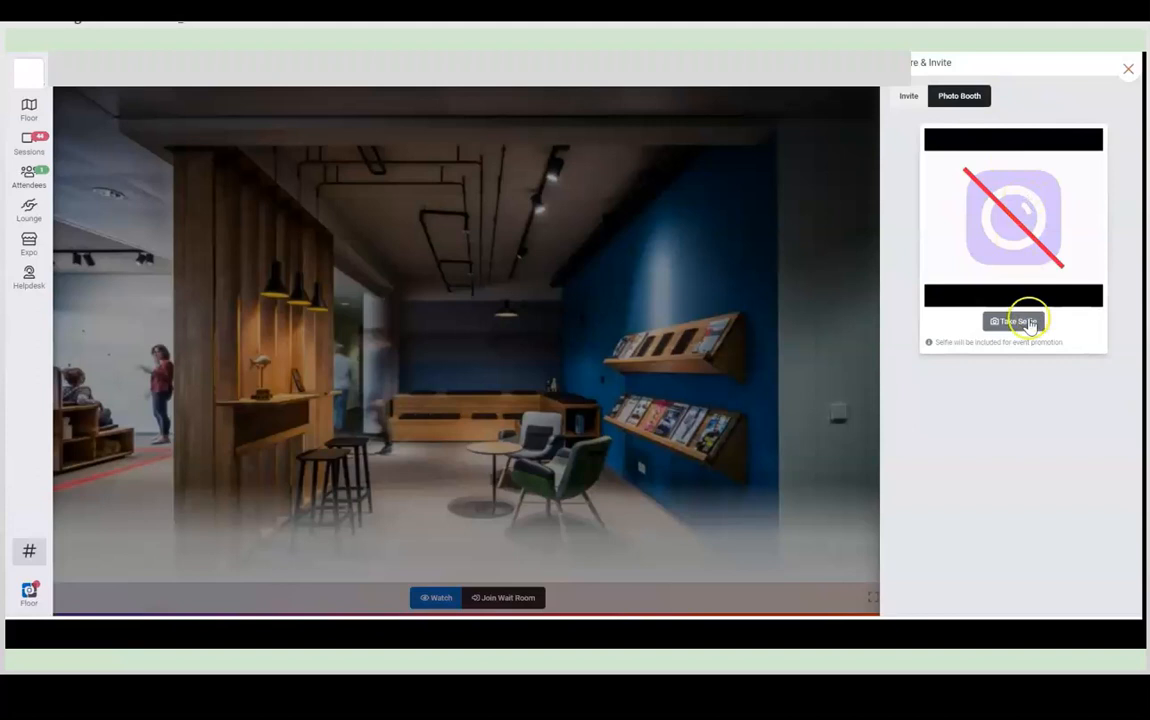
click(1014, 320)
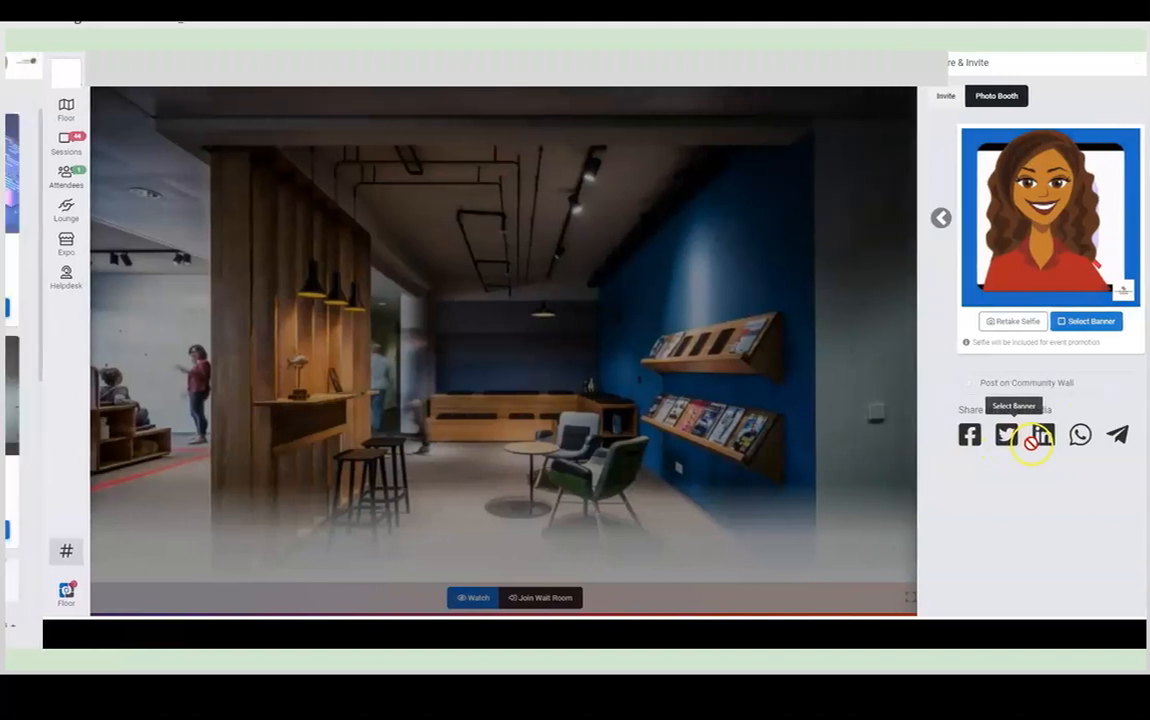
click(66, 246)
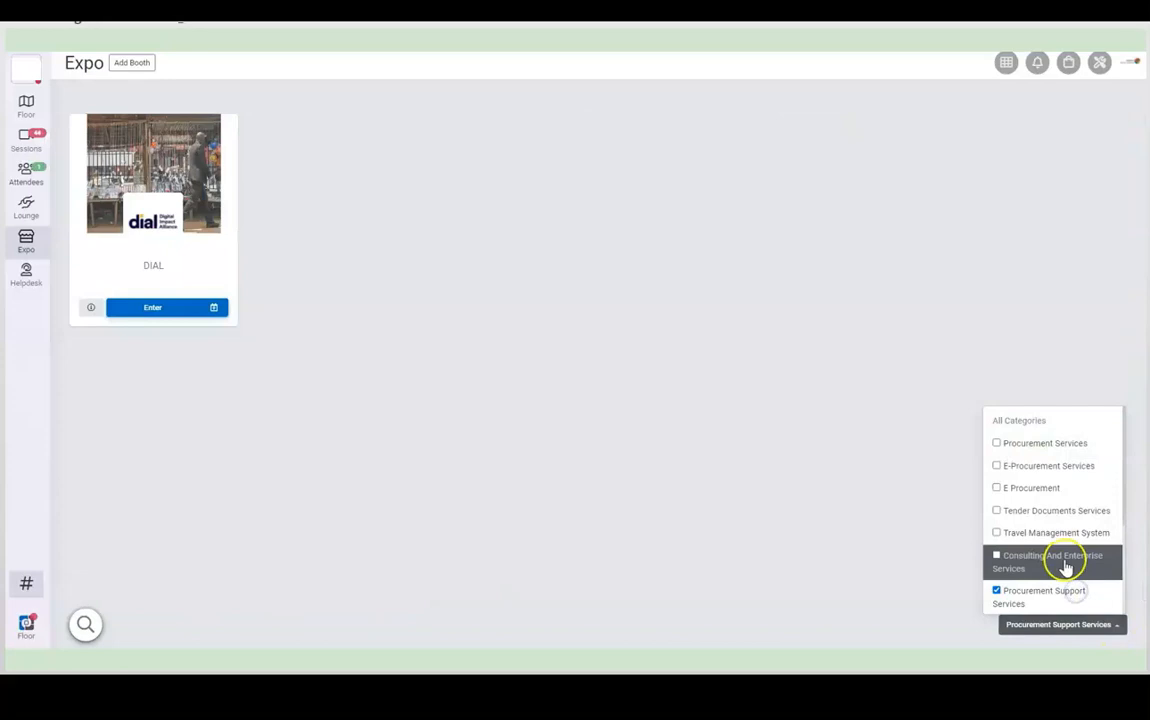
- Reset to All Categories, search booths for 'e-procurement', and open the Helpdesk
click(996, 555)
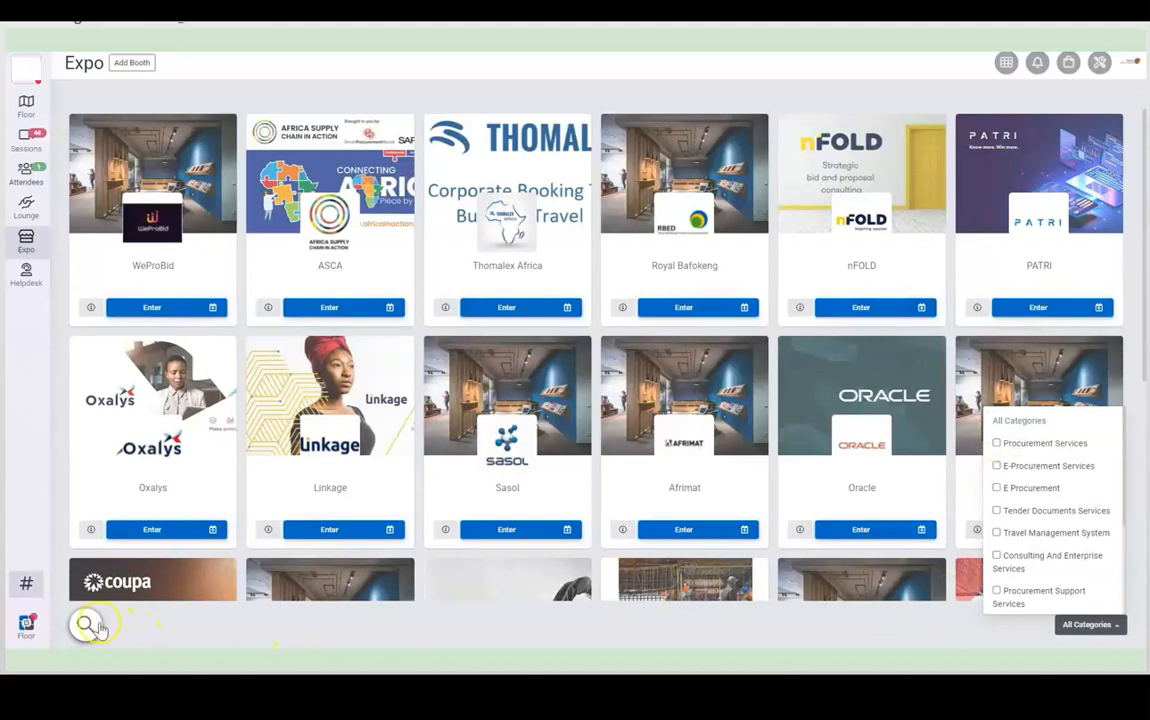
click(85, 625)
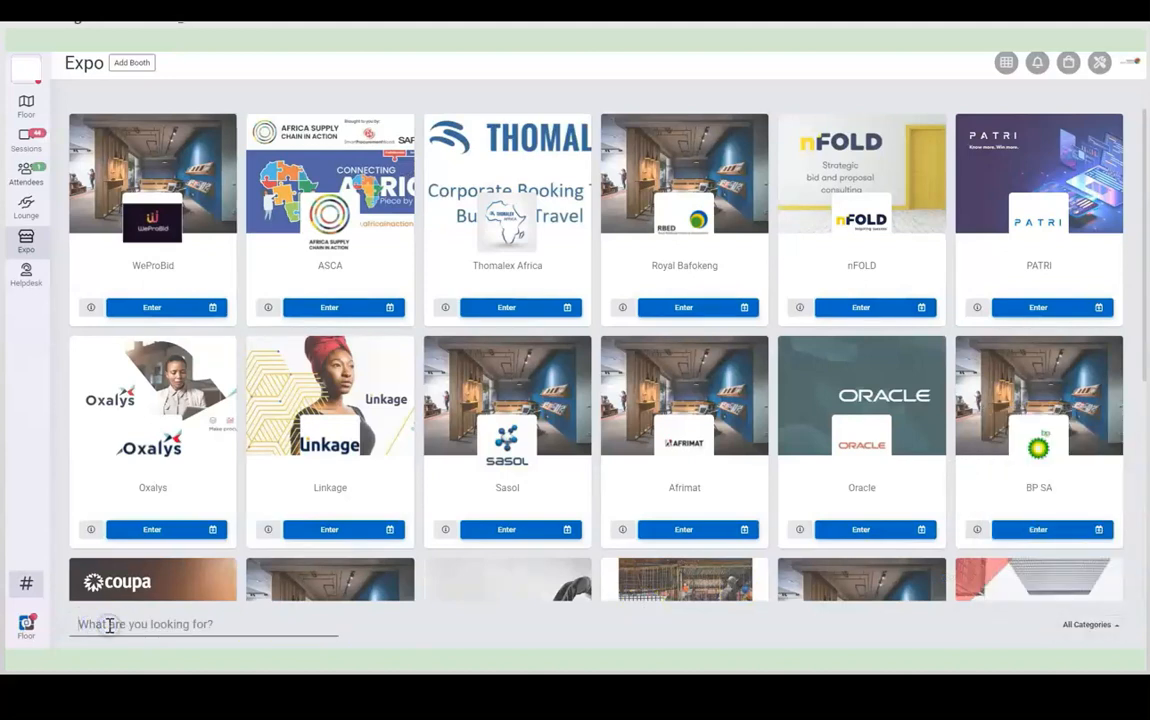
text(e-procurement)
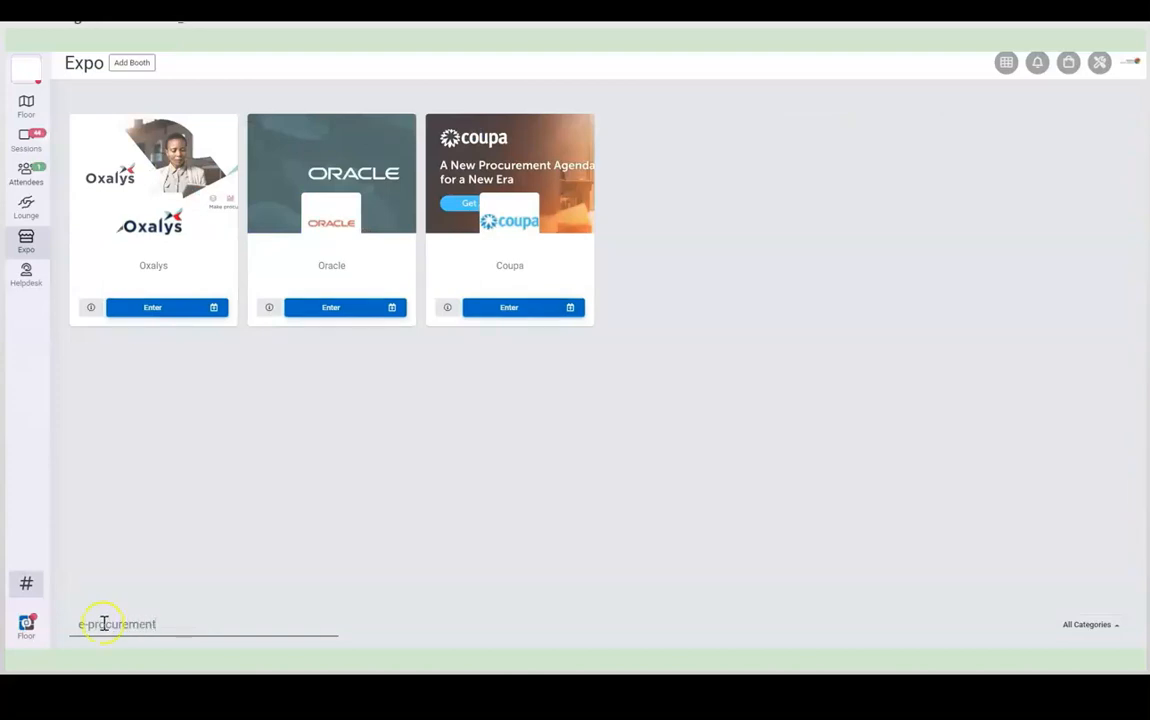
click(26, 275)
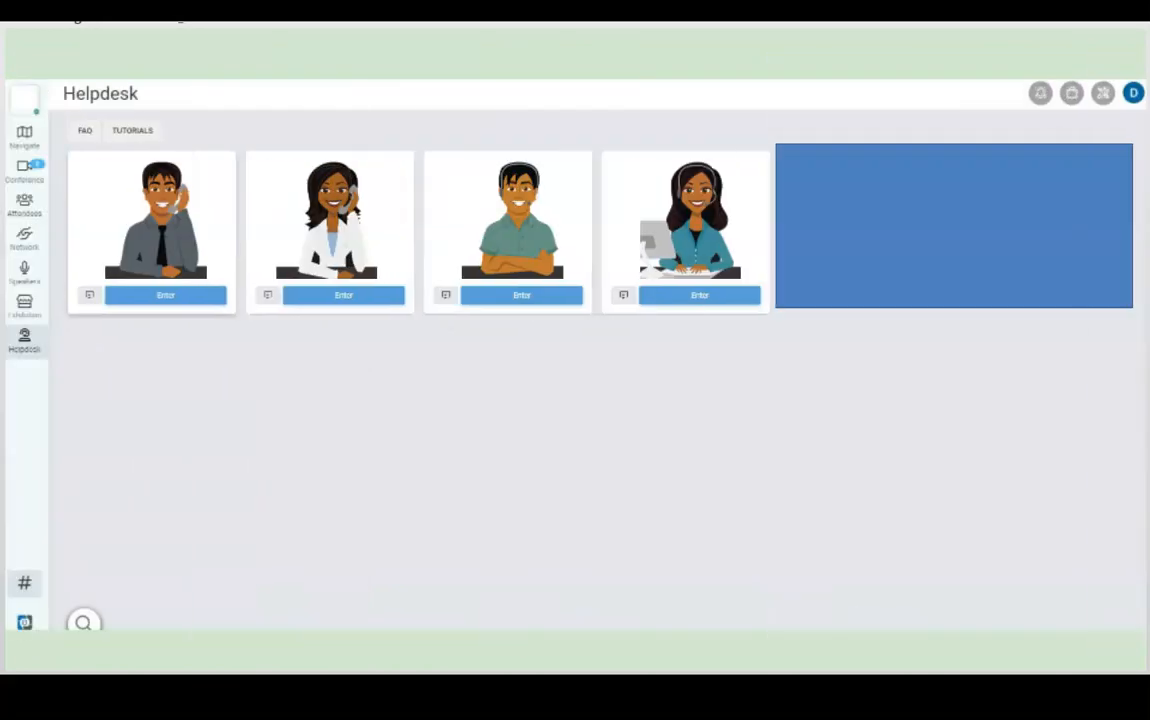